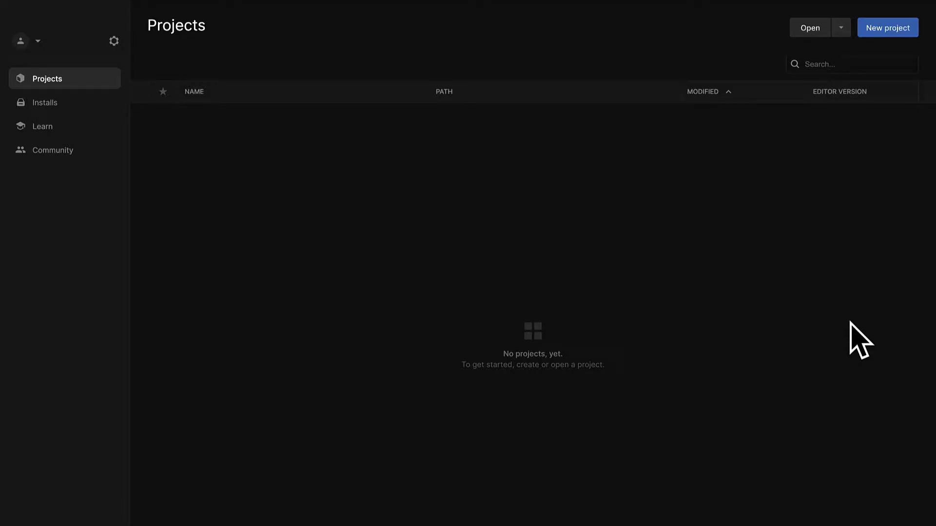
pyautogui.moveTo(887, 27)
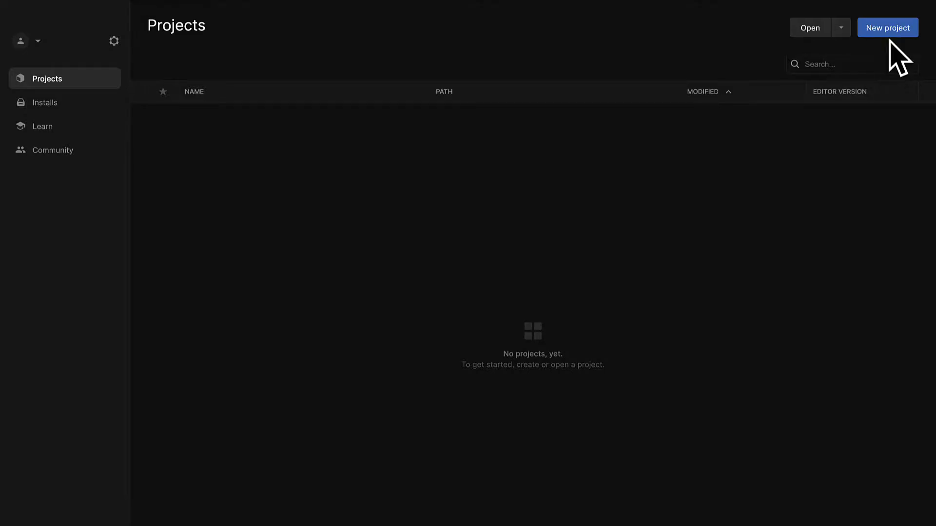
# - Start a new 3D Core project using editor version 2022.2.0a11
pyautogui.click(887, 28)
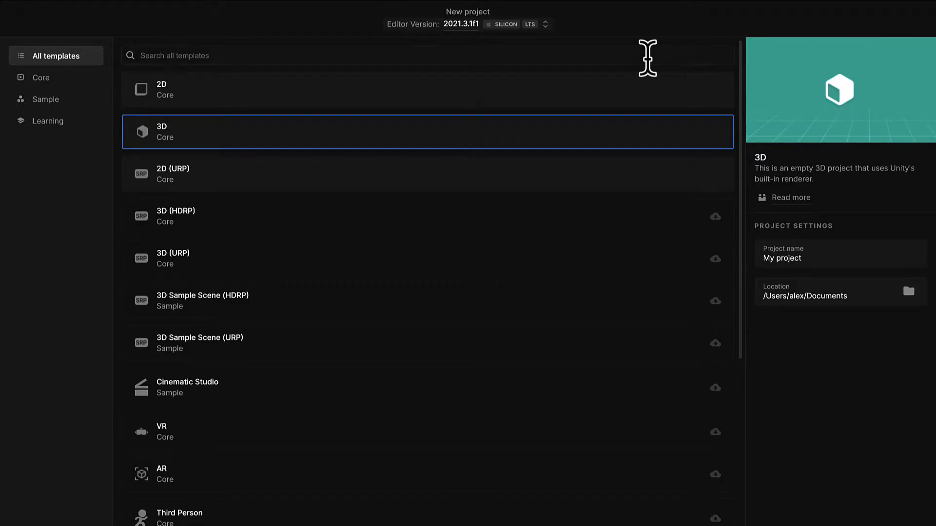
pyautogui.click(544, 24)
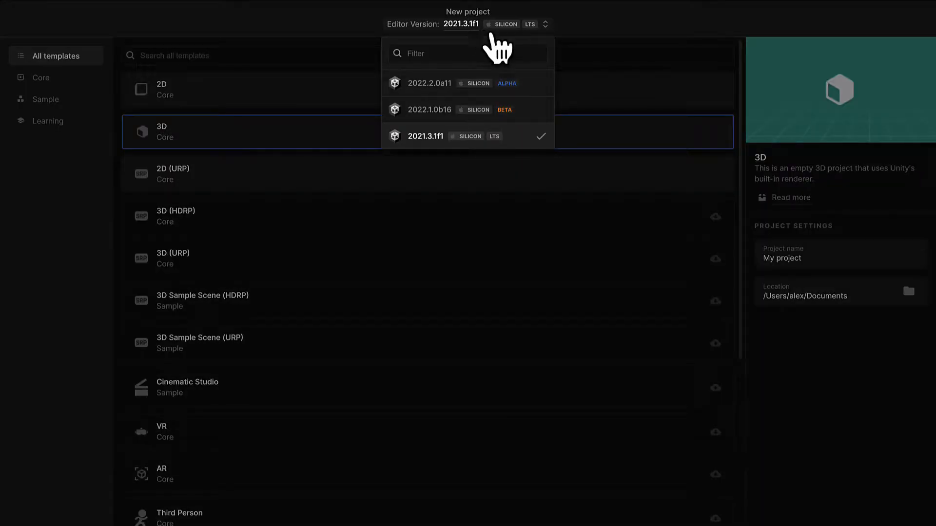
pyautogui.moveTo(540, 93)
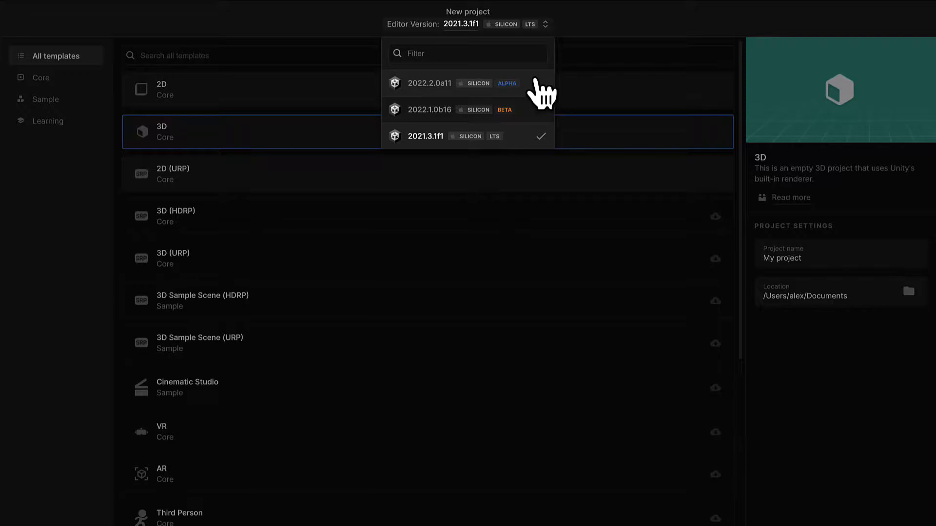
pyautogui.click(428, 83)
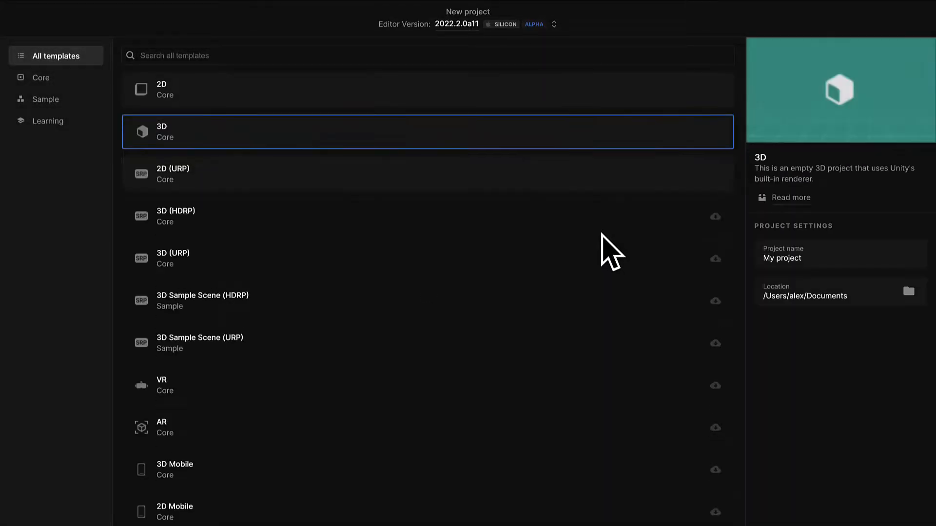
pyautogui.moveTo(510, 51)
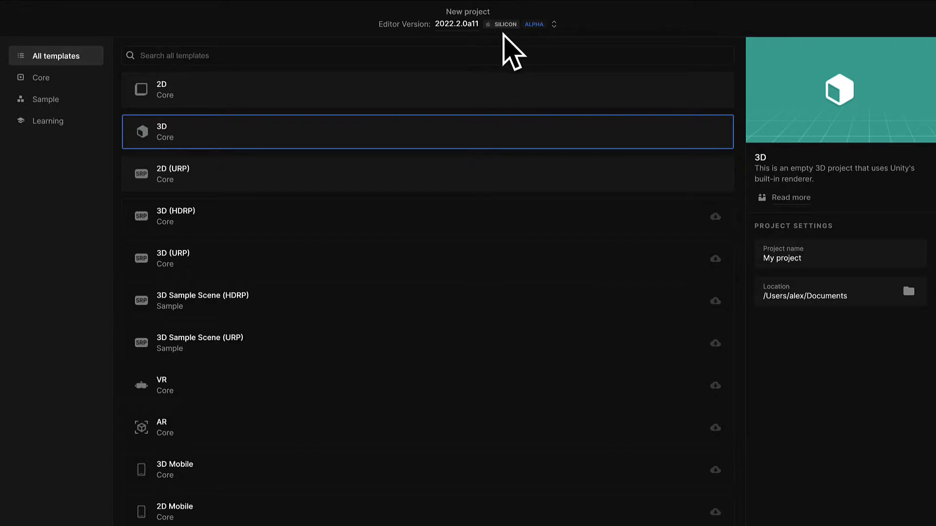
pyautogui.moveTo(510, 48)
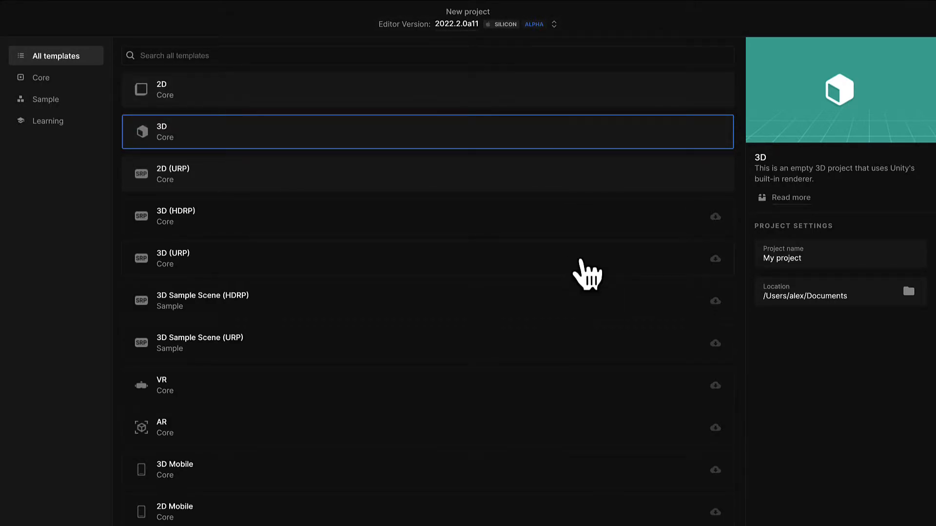
pyautogui.moveTo(535, 268)
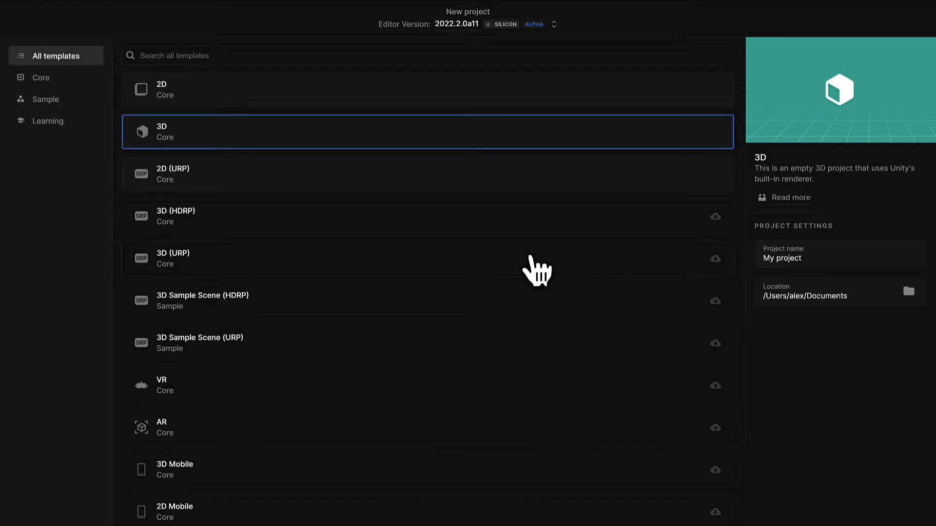
pyautogui.moveTo(376, 174)
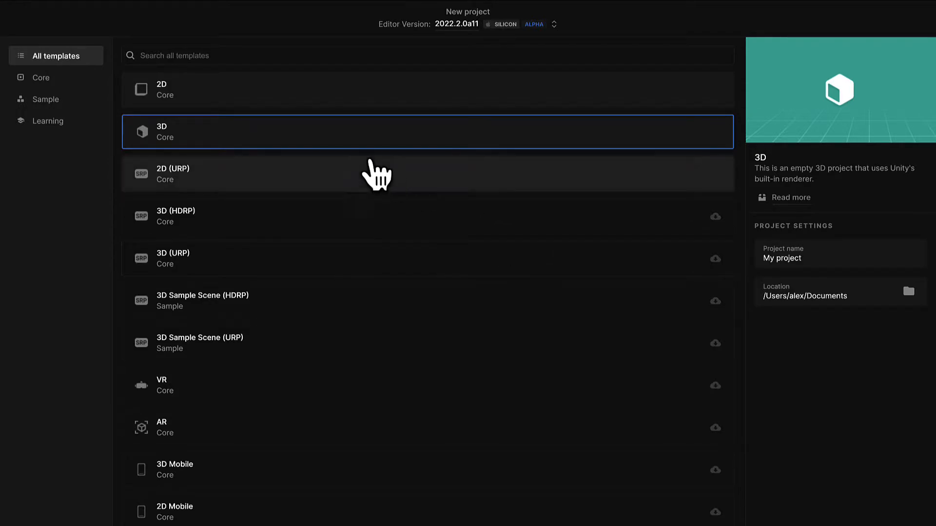
pyautogui.moveTo(244, 173)
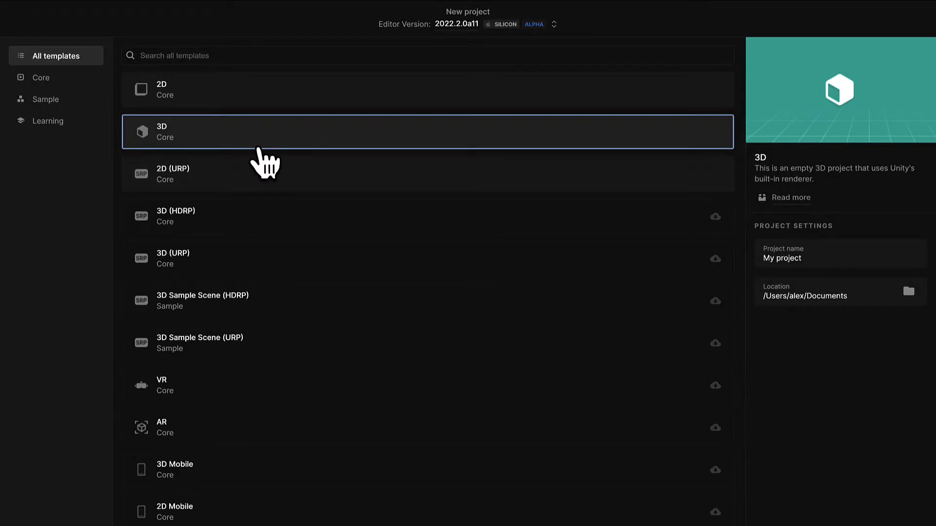
pyautogui.click(782, 258)
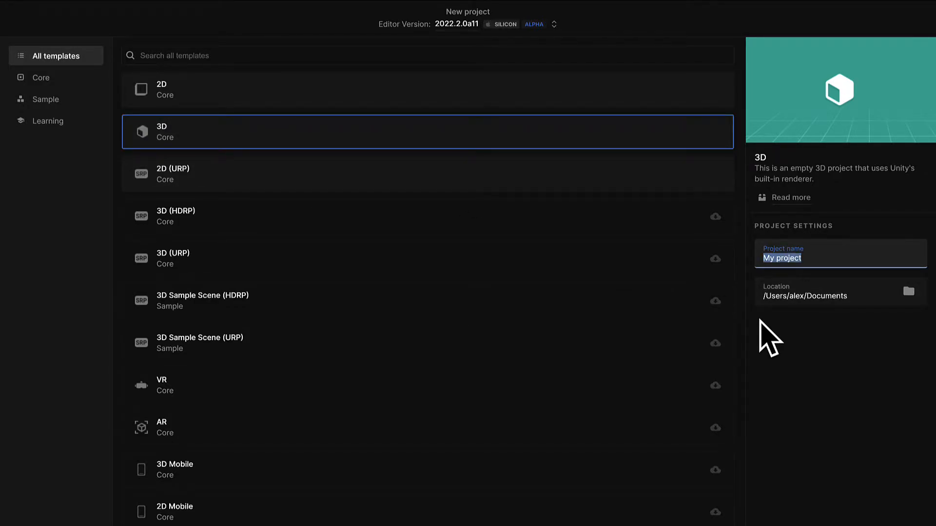
# - Name the project PlatformGame, then add a cylinder named Target to the scene
pyautogui.write('Platform')
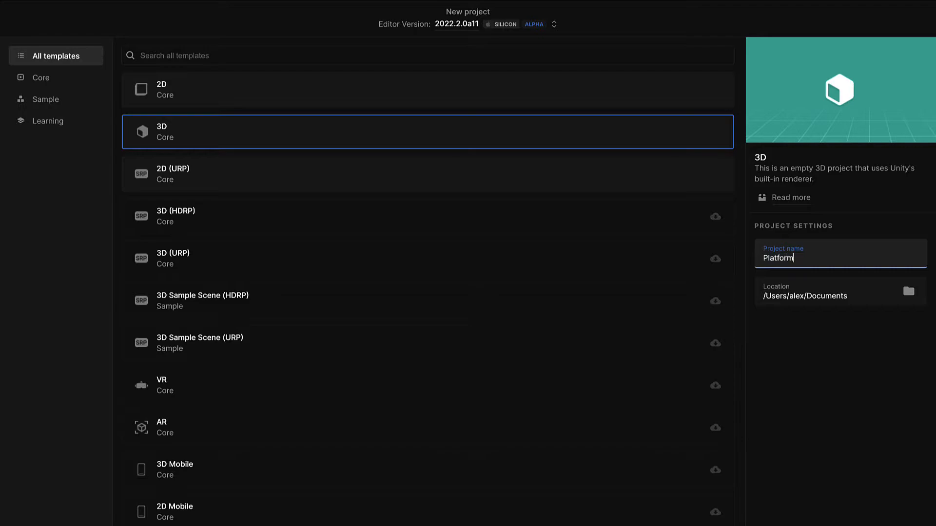
pyautogui.write('Game')
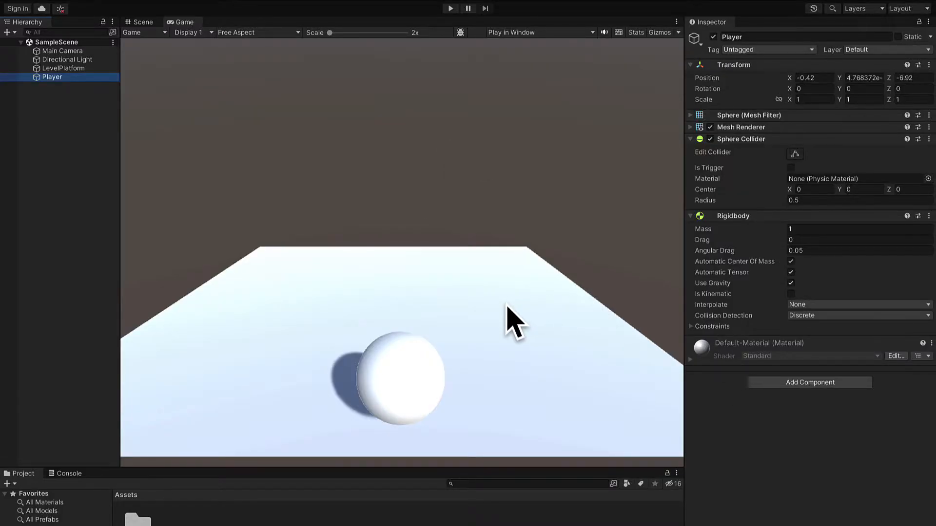
pyautogui.moveTo(595, 364)
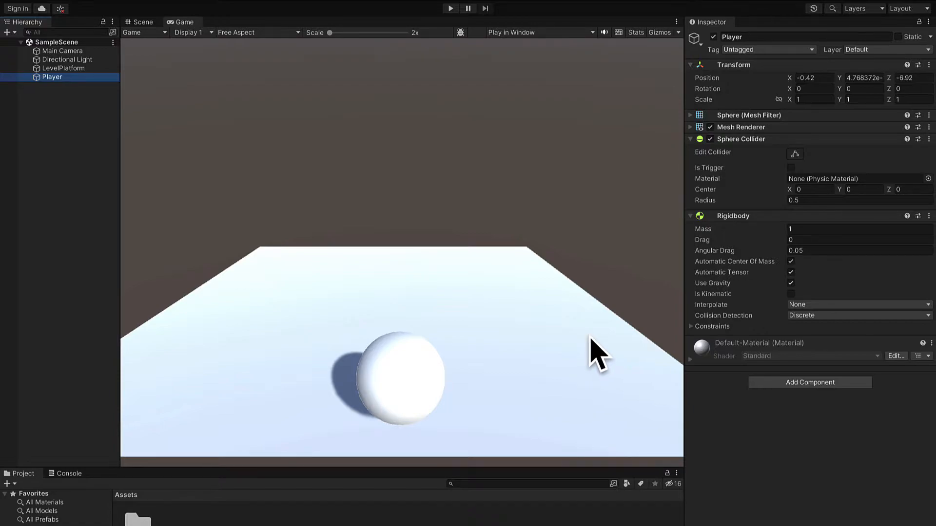
pyautogui.moveTo(81, 149)
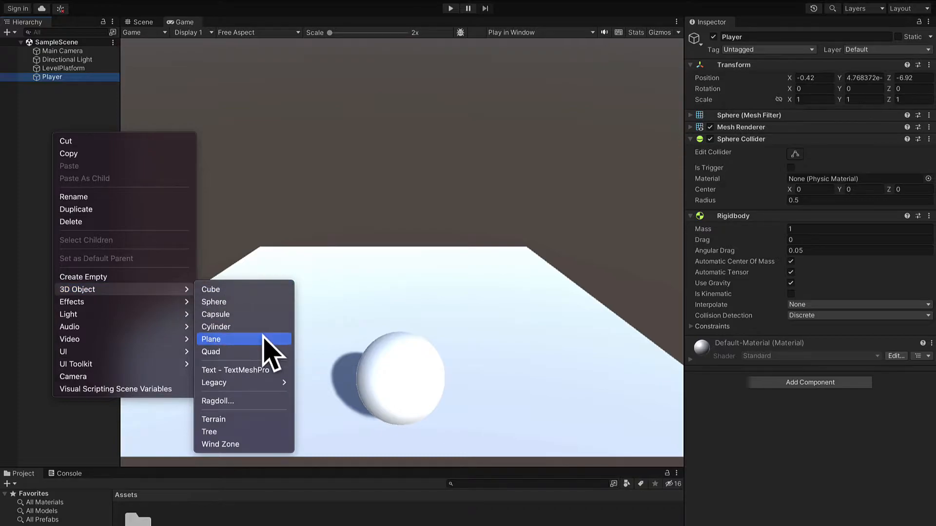
pyautogui.click(215, 327)
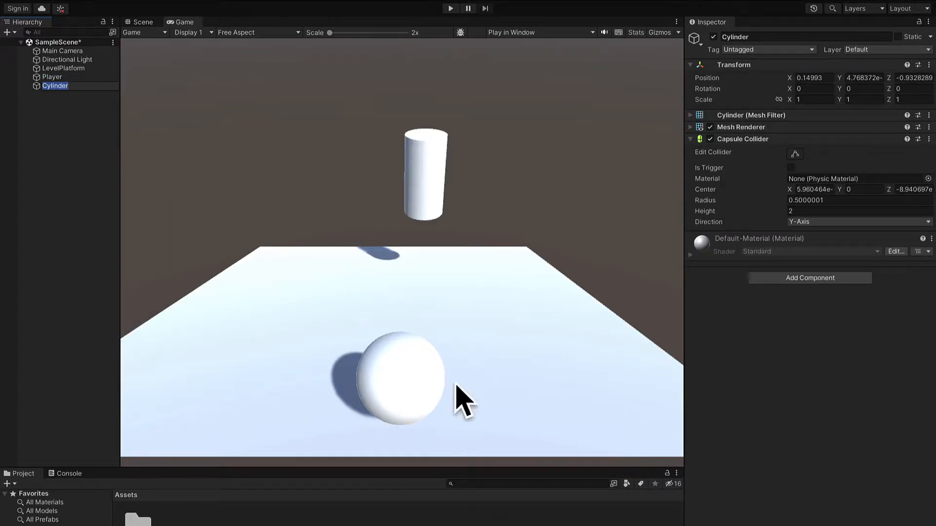
pyautogui.moveTo(450, 427)
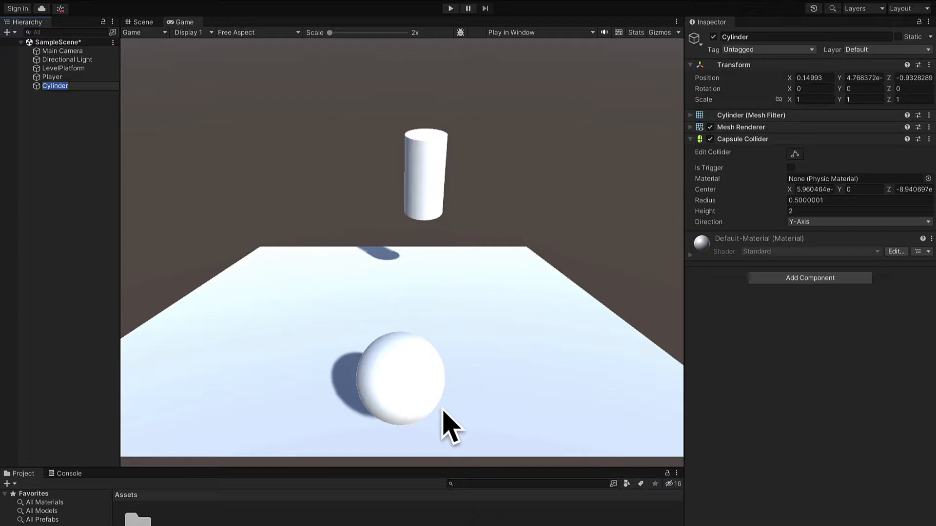
pyautogui.moveTo(770, 57)
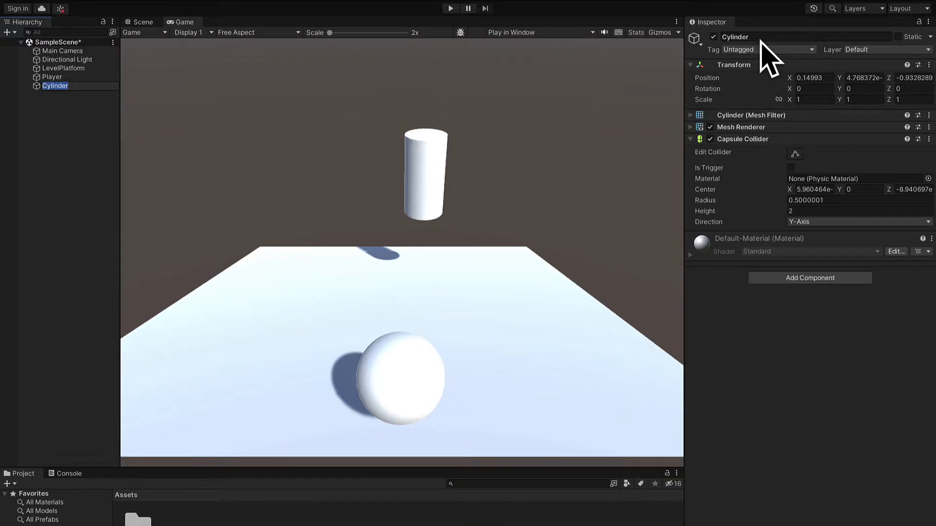
pyautogui.write('Target')
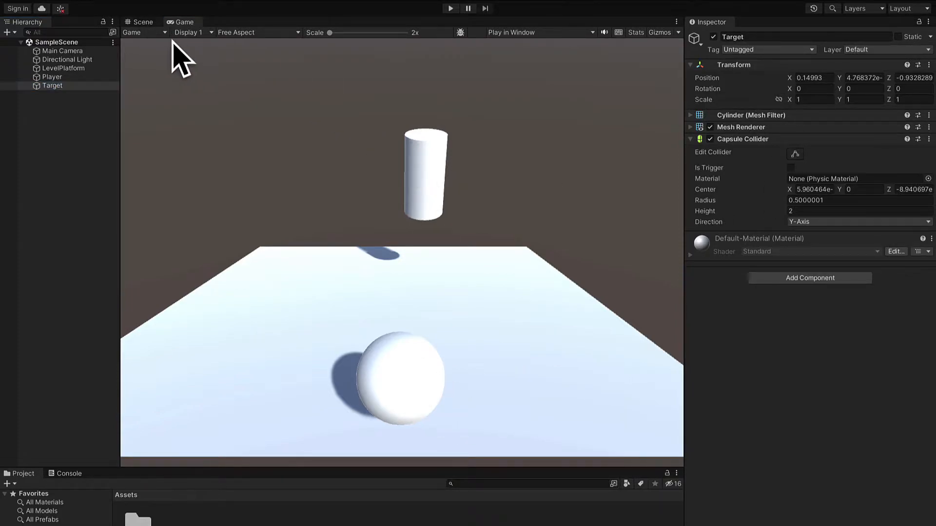
pyautogui.click(142, 22)
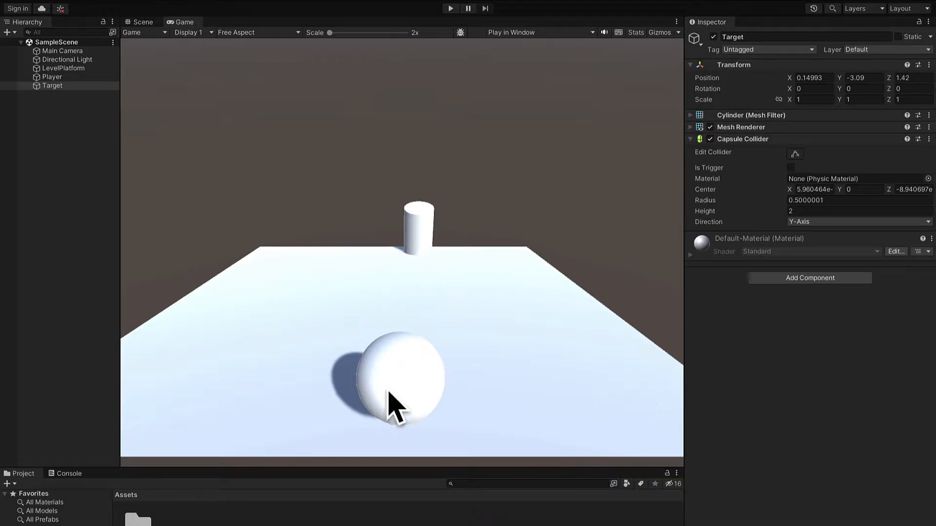
pyautogui.moveTo(483, 438)
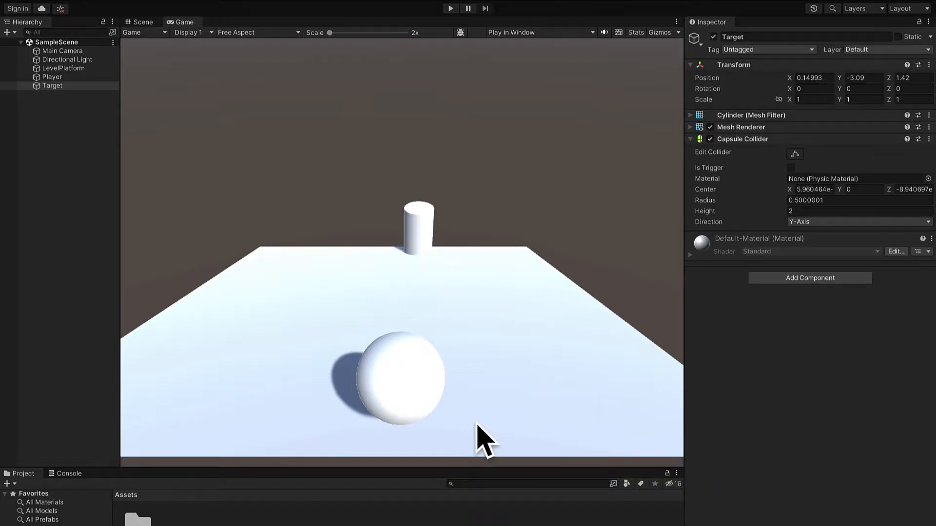
pyautogui.moveTo(438, 266)
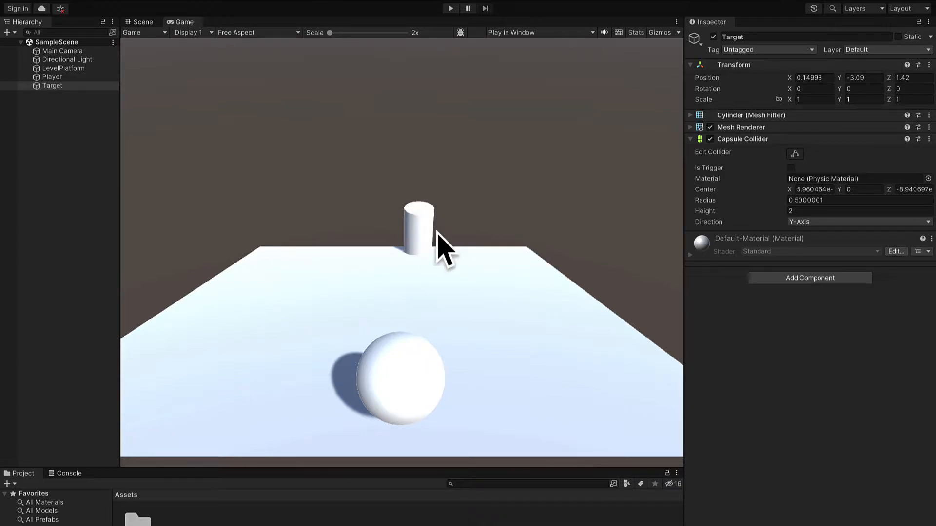
pyautogui.moveTo(330, 317)
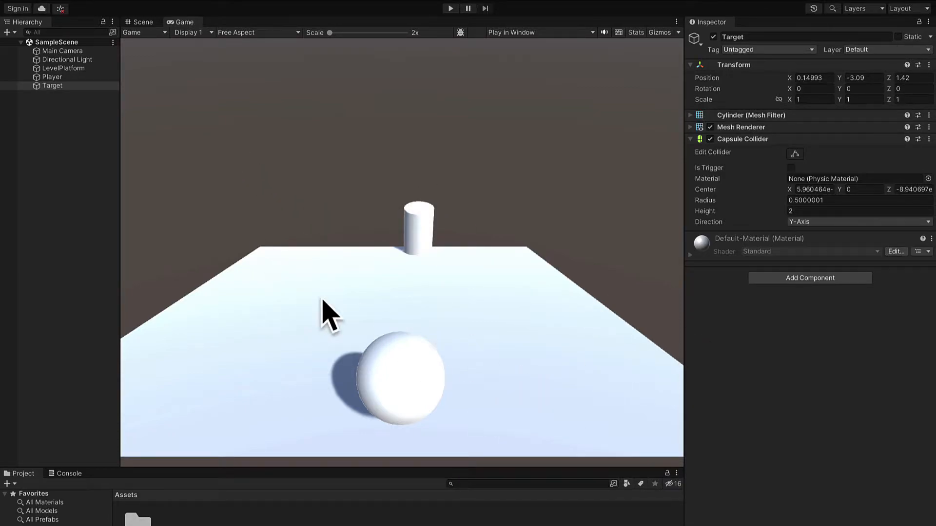
pyautogui.moveTo(457, 468)
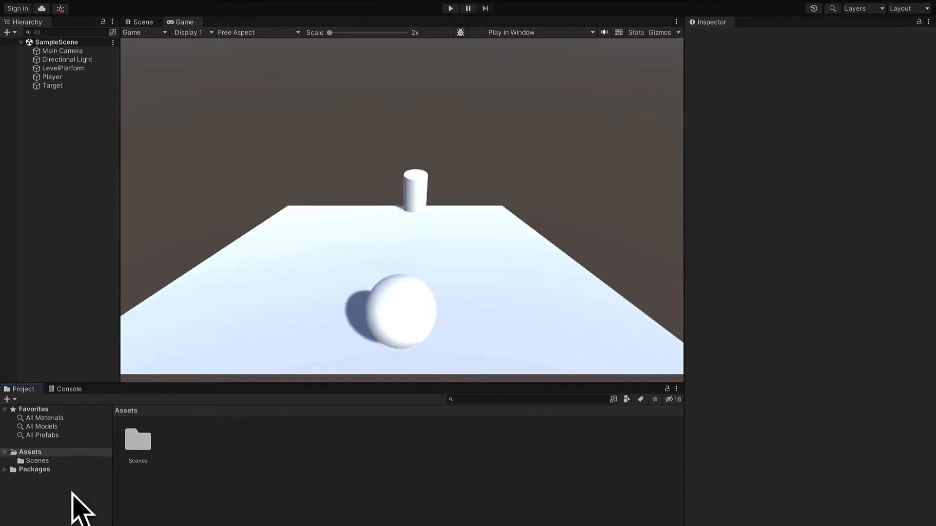
# - Create PlayerMaterial with a purple (600D9F) albedo and assign it to the Player sphere
pyautogui.click(322, 7)
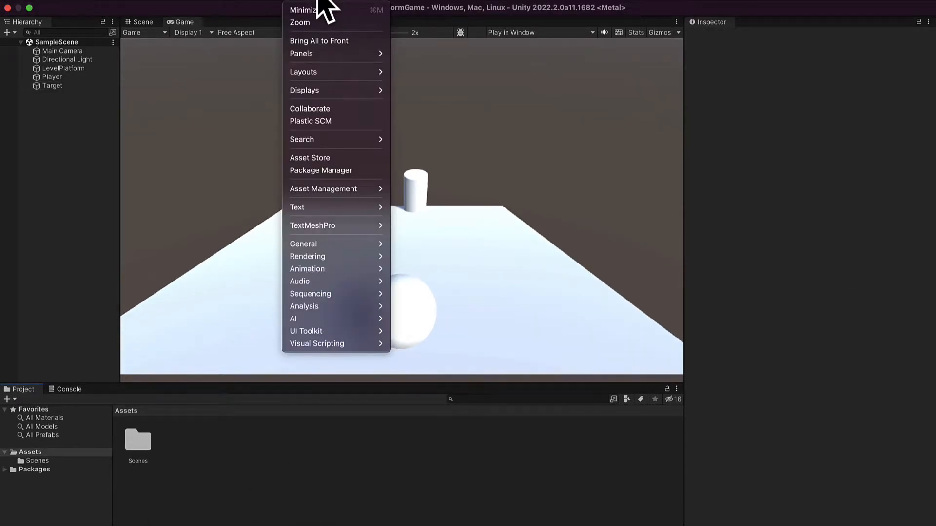
pyautogui.moveTo(307, 256)
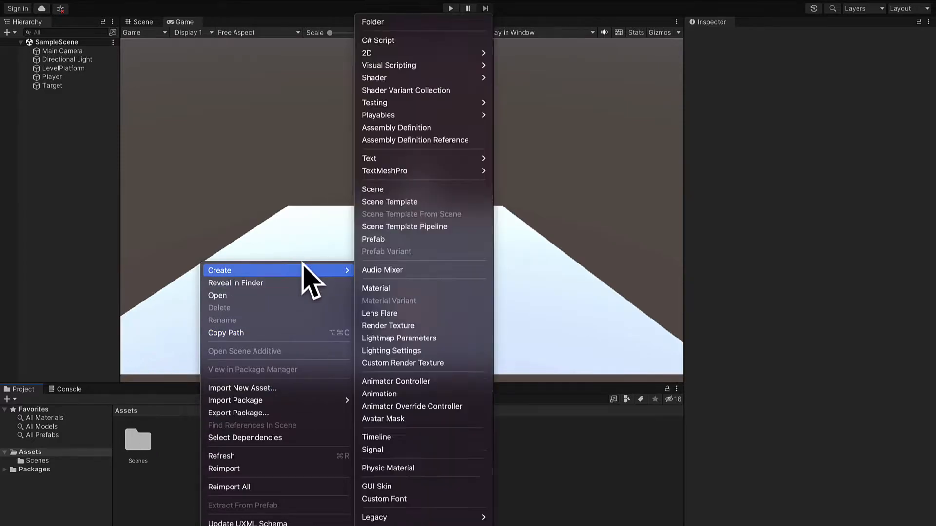
pyautogui.moveTo(411, 299)
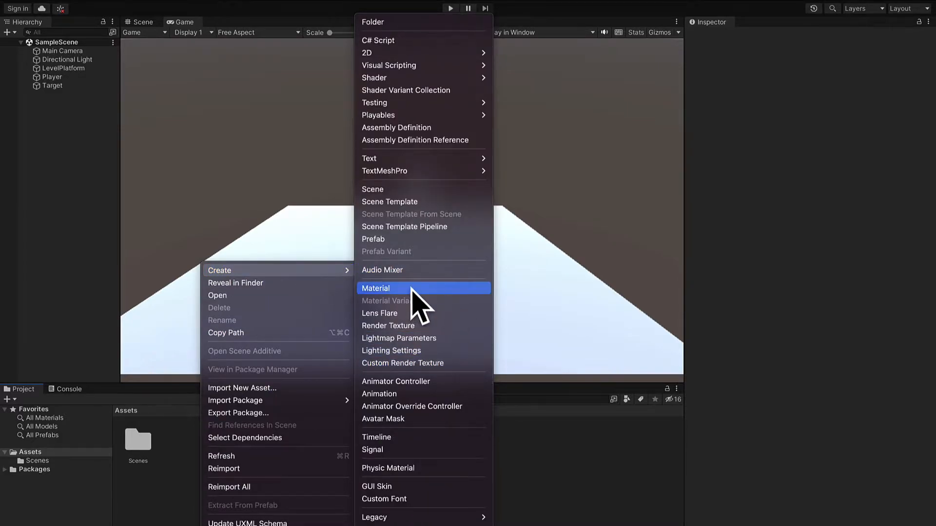
pyautogui.click(376, 288)
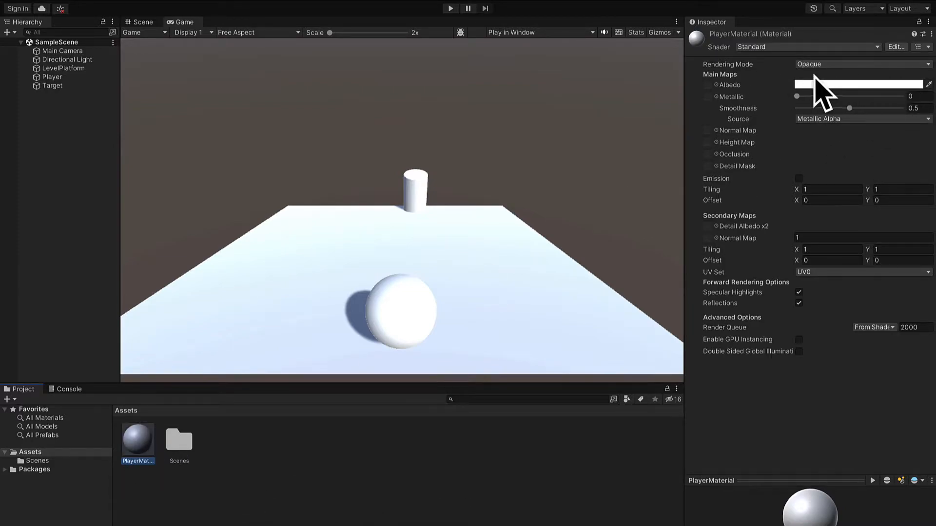
pyautogui.click(862, 85)
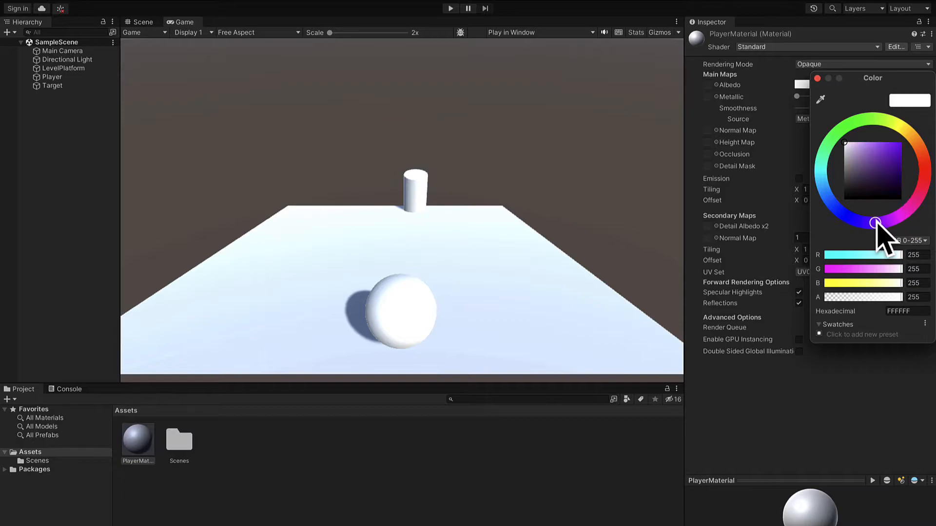
pyautogui.click(875, 222)
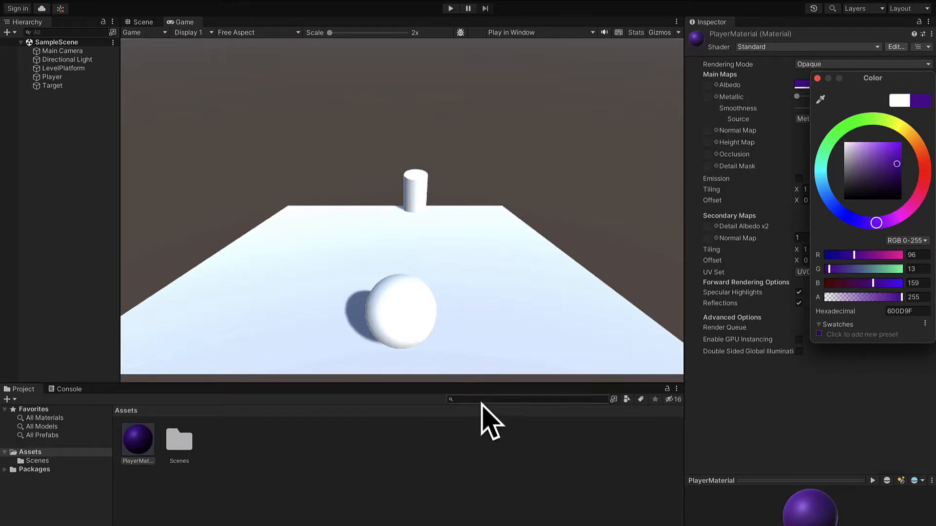
pyautogui.click(138, 439)
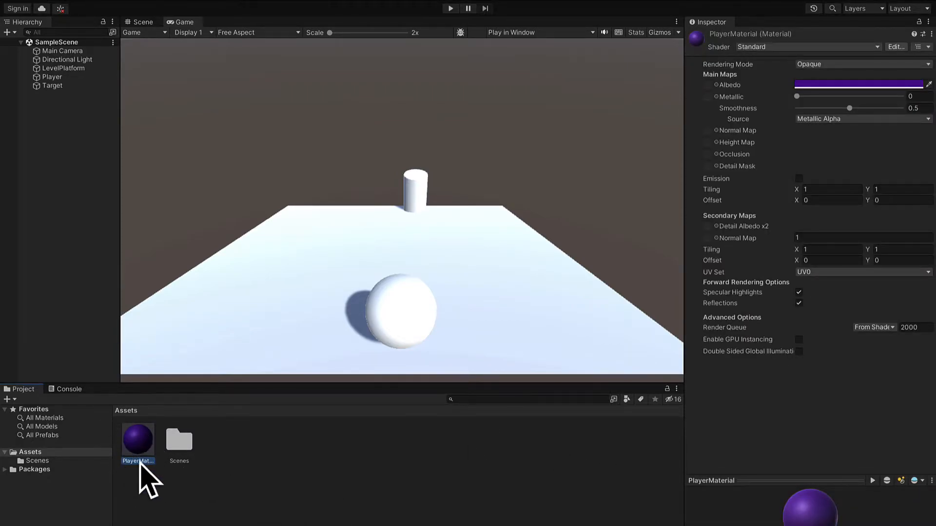
pyautogui.click(141, 22)
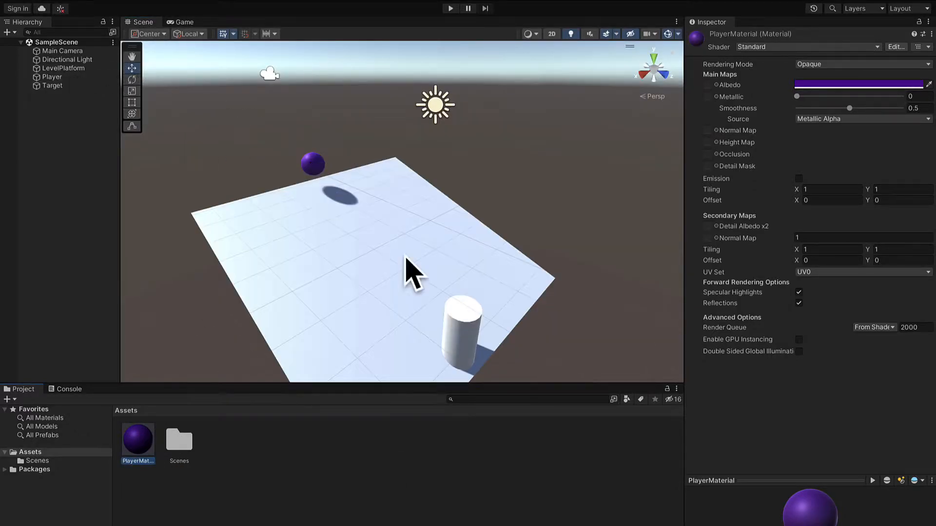
# - Give the Target cylinder a red (B01F1F) TargetMaterial and create a blue PlatformMaterial
pyautogui.click(183, 22)
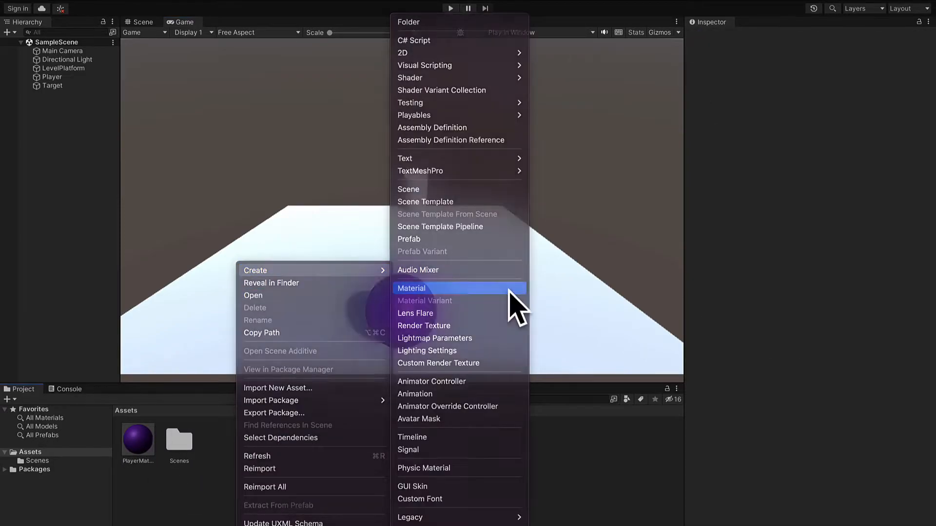
pyautogui.click(411, 288)
pyautogui.write('TargetMaterial')
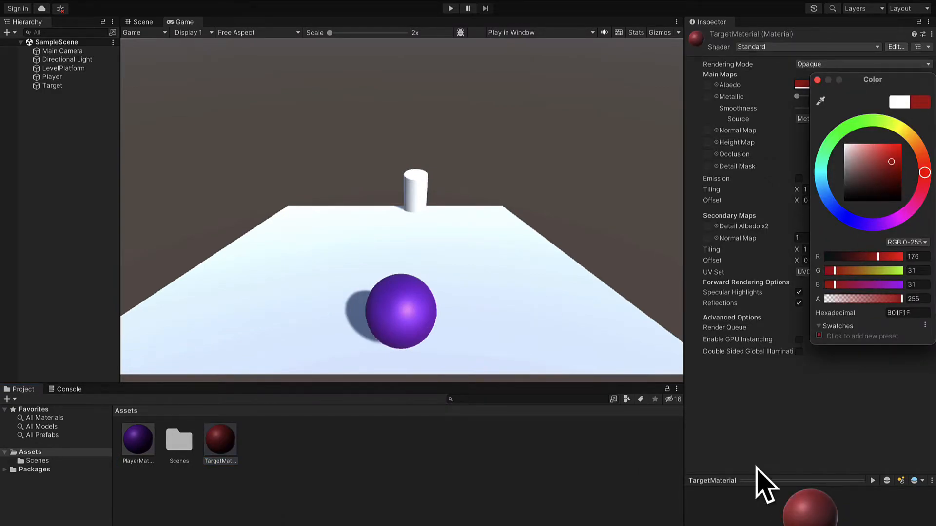
pyautogui.click(221, 434)
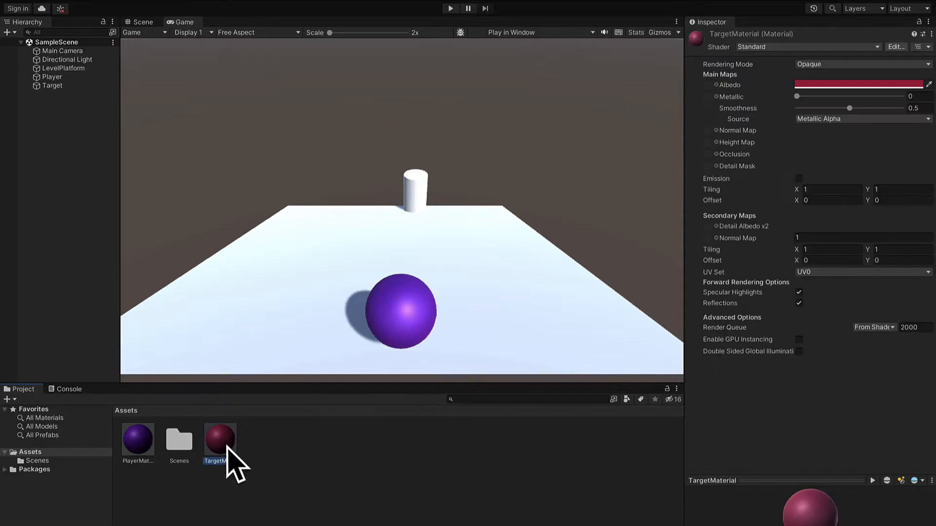
pyautogui.click(142, 22)
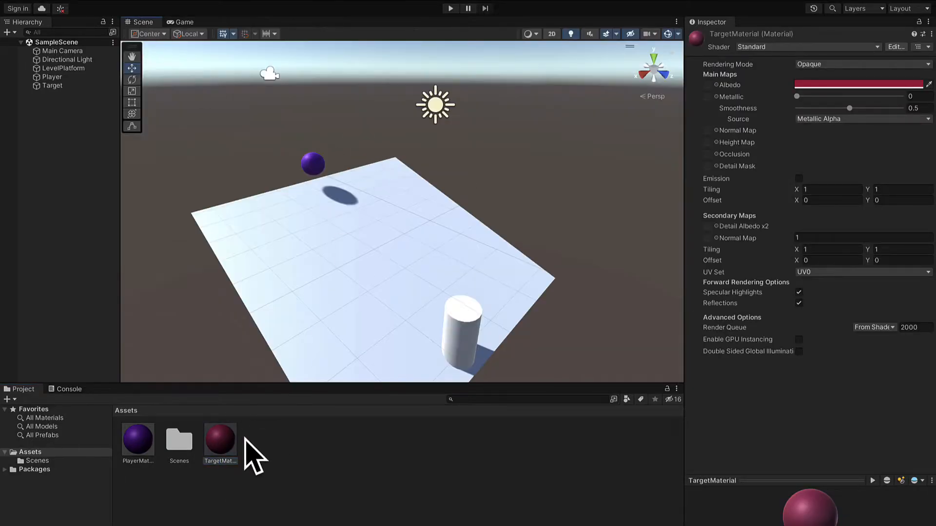
pyautogui.click(183, 22)
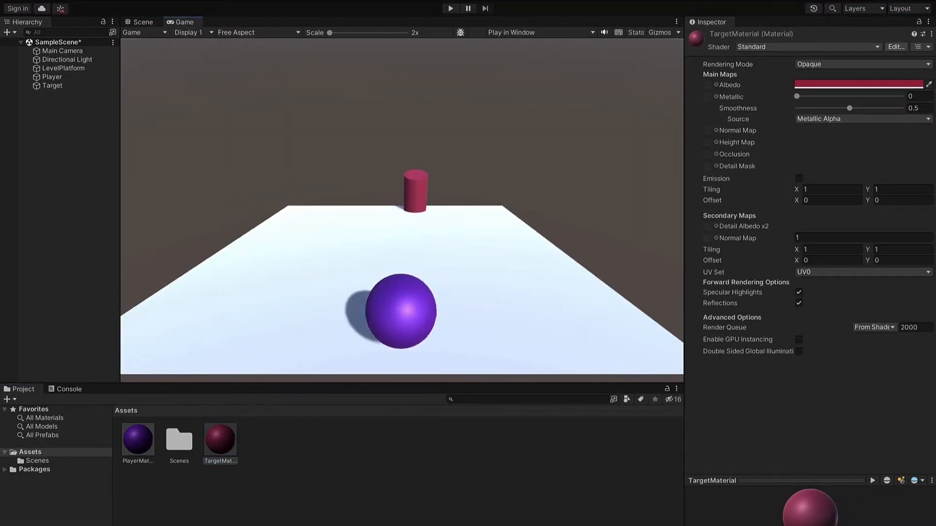
pyautogui.click(142, 22)
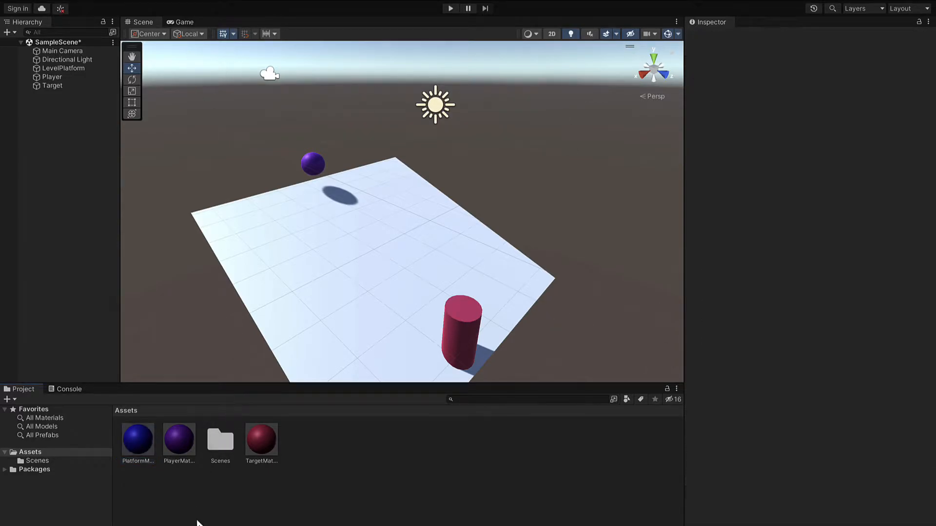
pyautogui.click(182, 22)
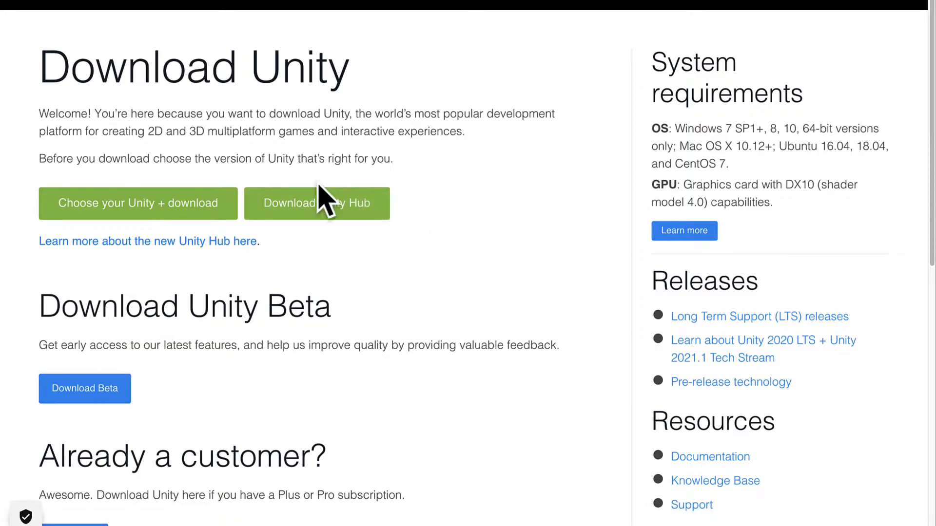
pyautogui.moveTo(358, 229)
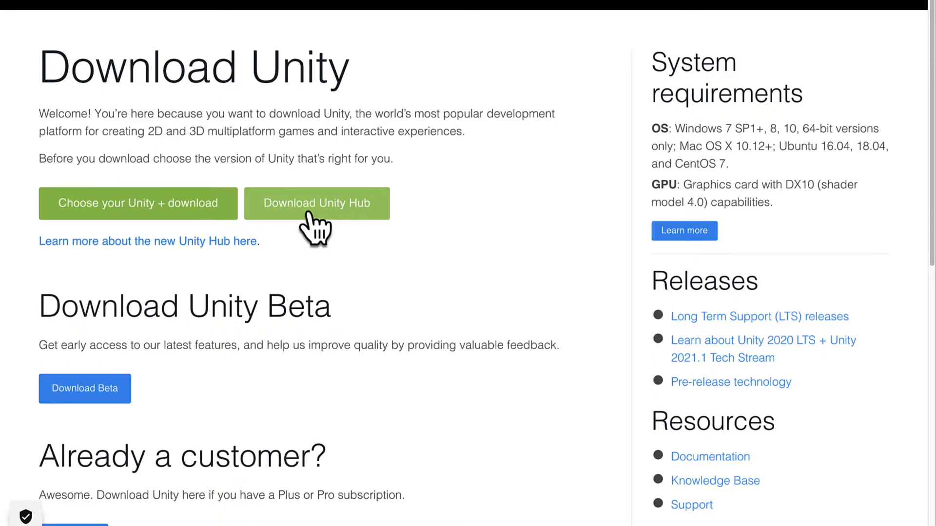
pyautogui.moveTo(325, 215)
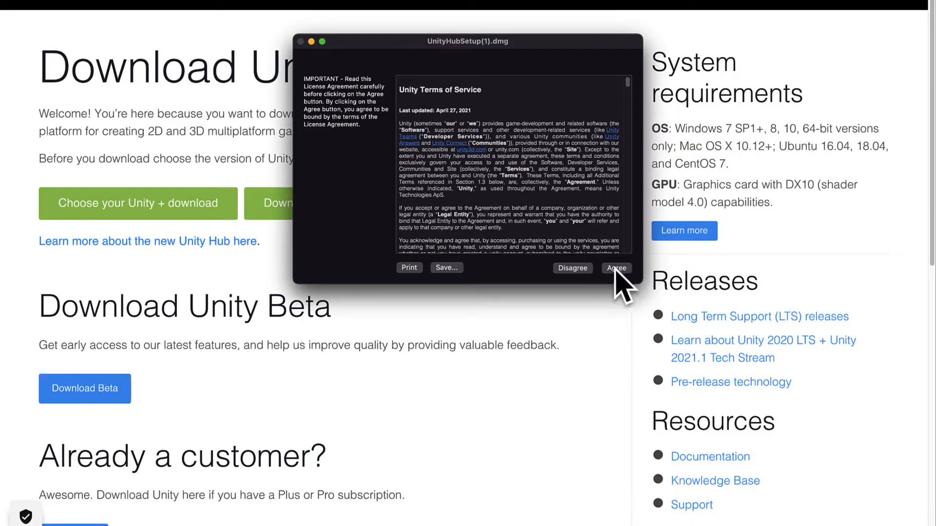
# - Agree to the Unity Hub installer's license terms
pyautogui.click(616, 268)
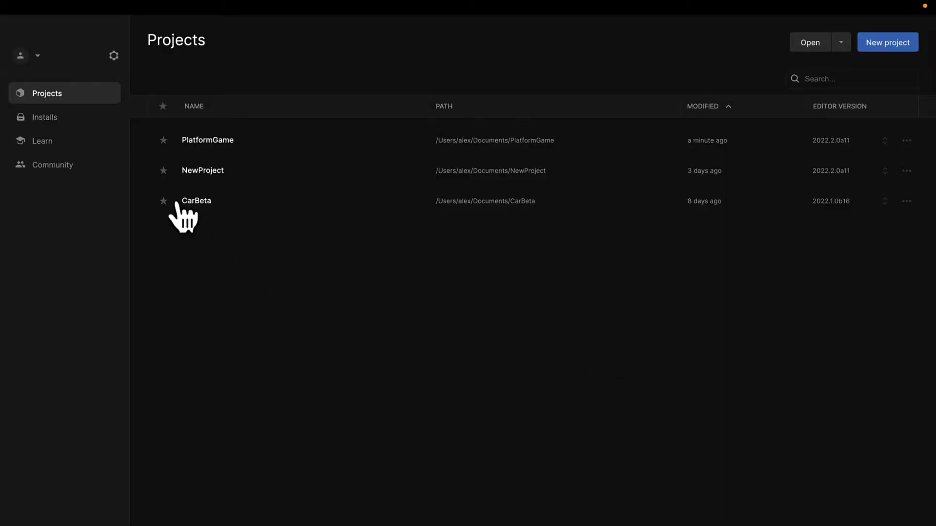
# - Switch between the Installs and Learn sections of the Hub sidebar, ending on Installs
pyautogui.click(44, 117)
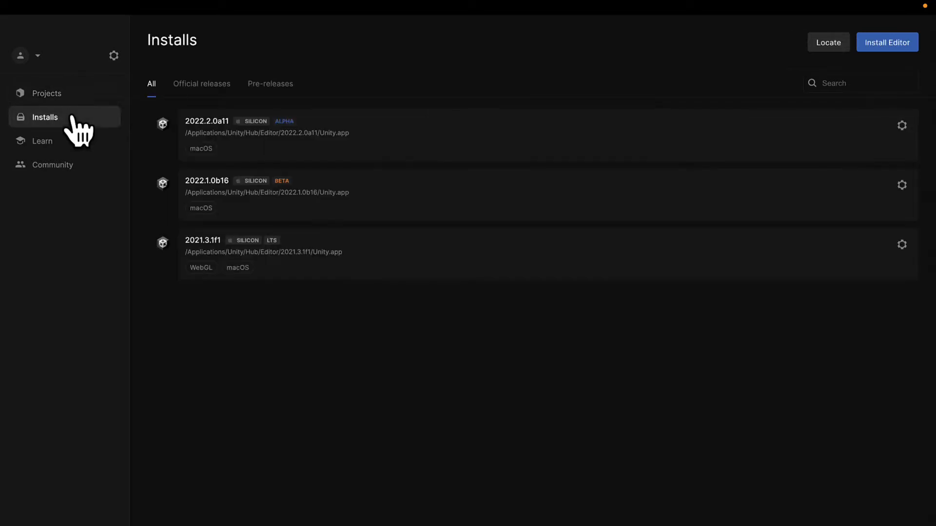
pyautogui.click(42, 141)
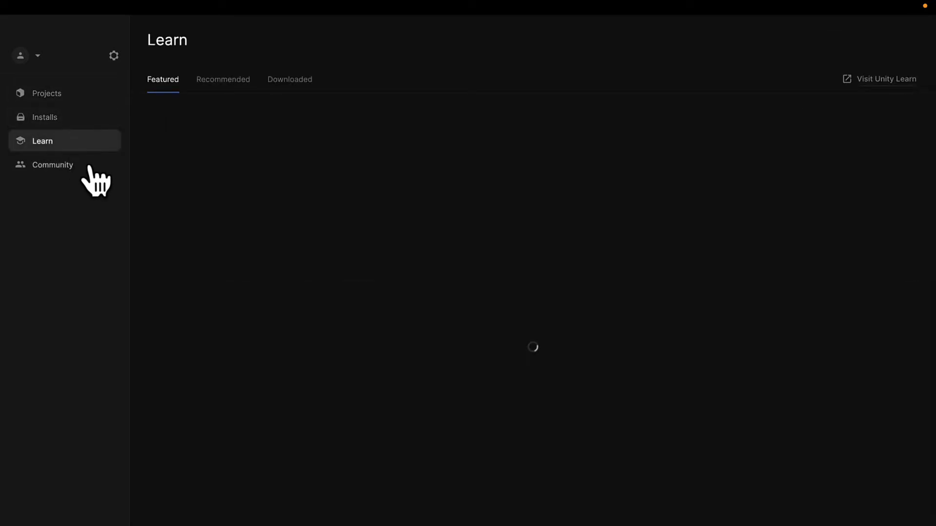
pyautogui.click(44, 117)
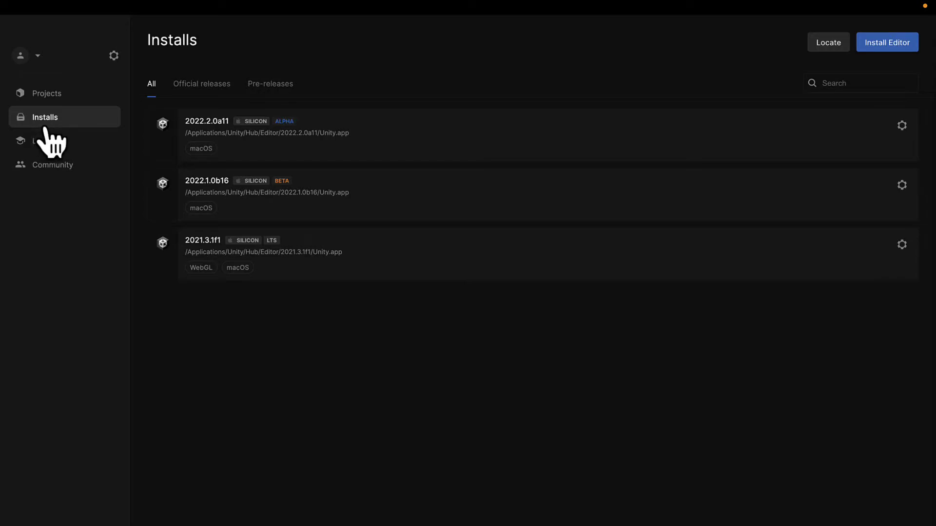
pyautogui.moveTo(757, 89)
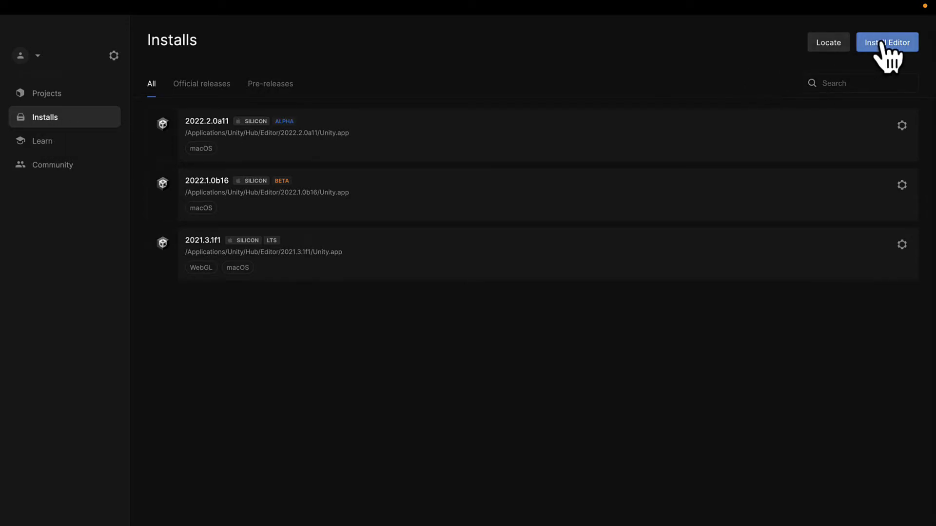
# - Browse official releases, pre-releases and archive in the Install Editor window, then close it
pyautogui.click(887, 42)
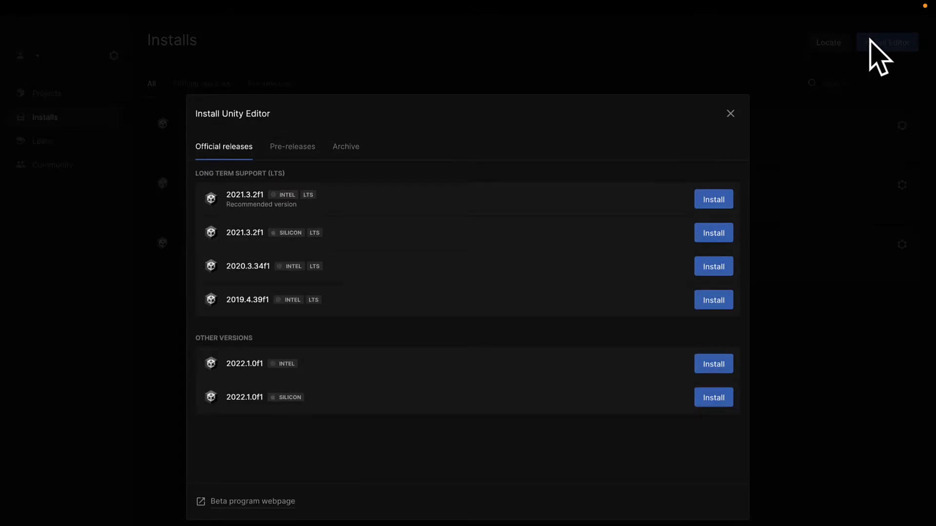
pyautogui.moveTo(704, 78)
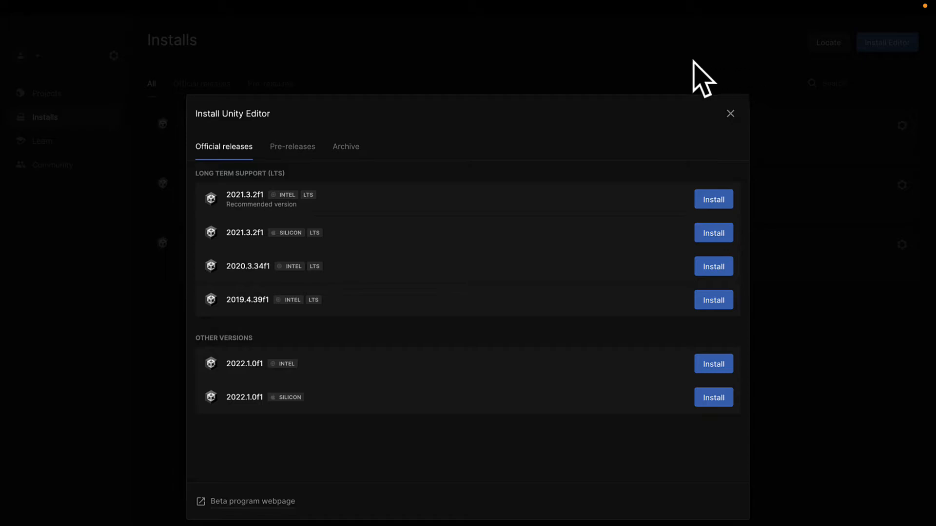
pyautogui.click(292, 146)
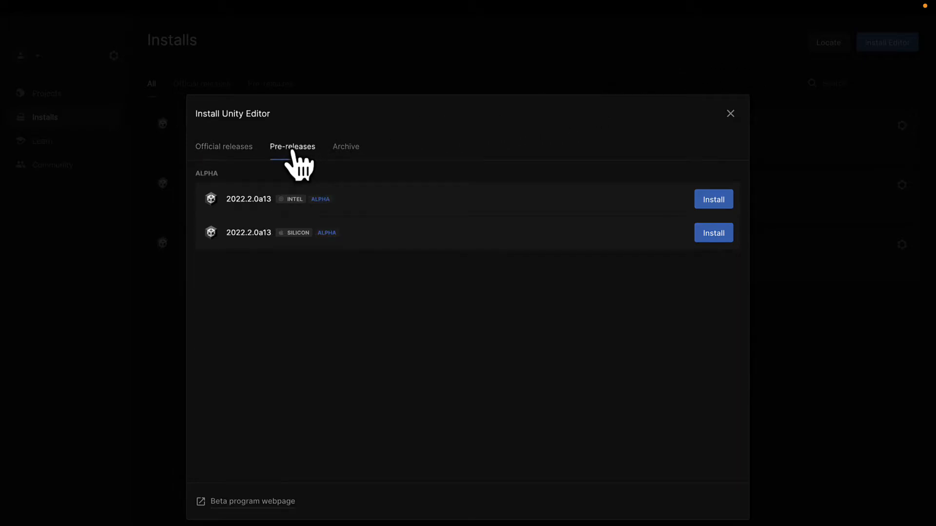
pyautogui.moveTo(353, 165)
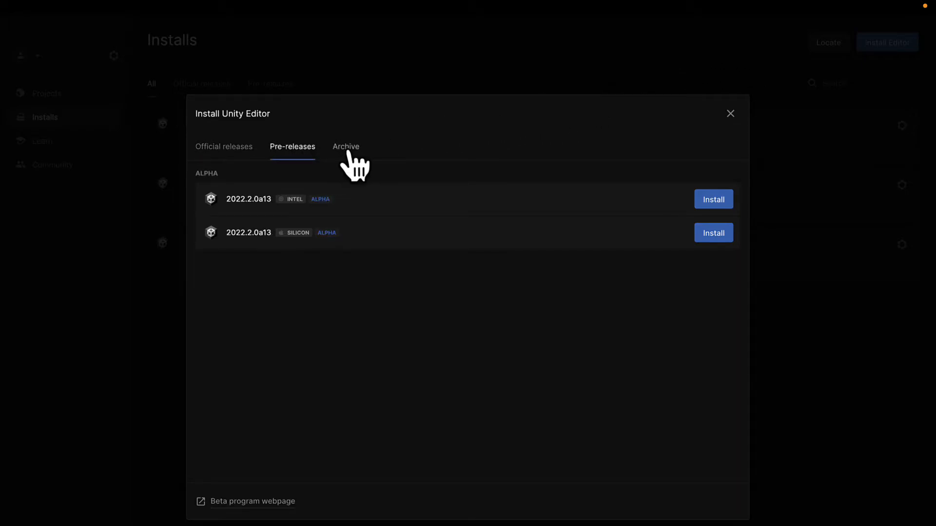
pyautogui.click(224, 147)
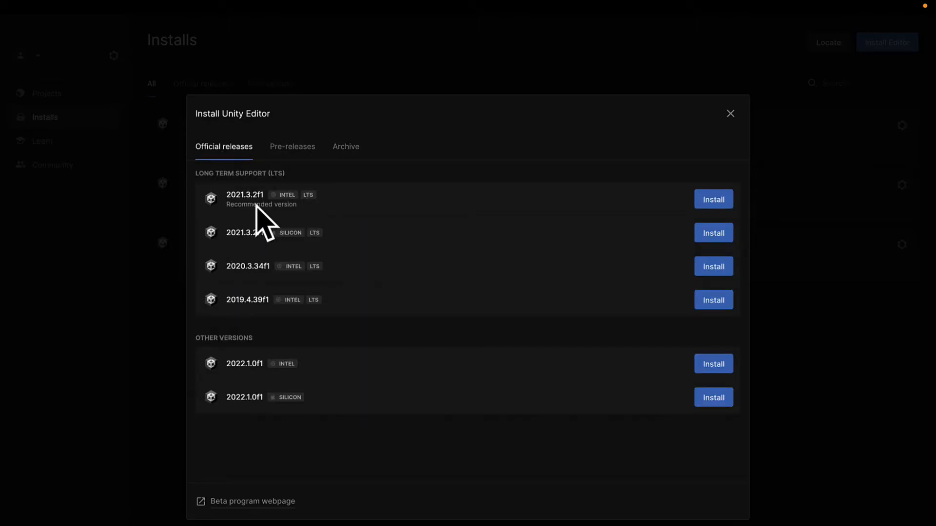
pyautogui.click(293, 146)
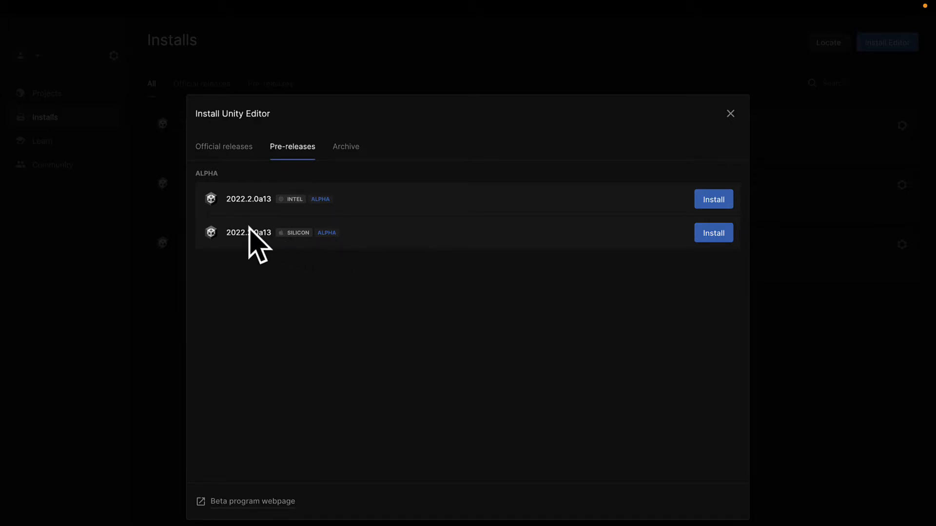
pyautogui.moveTo(327, 197)
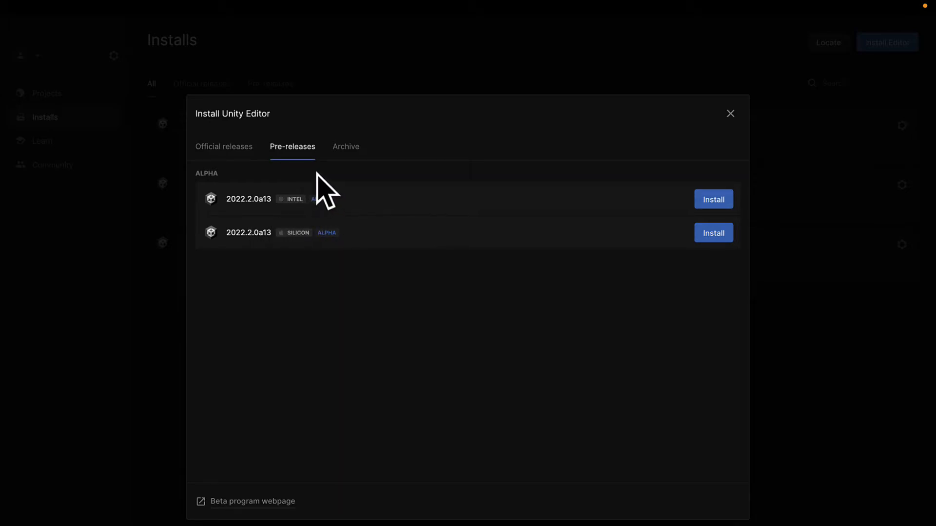
pyautogui.click(345, 146)
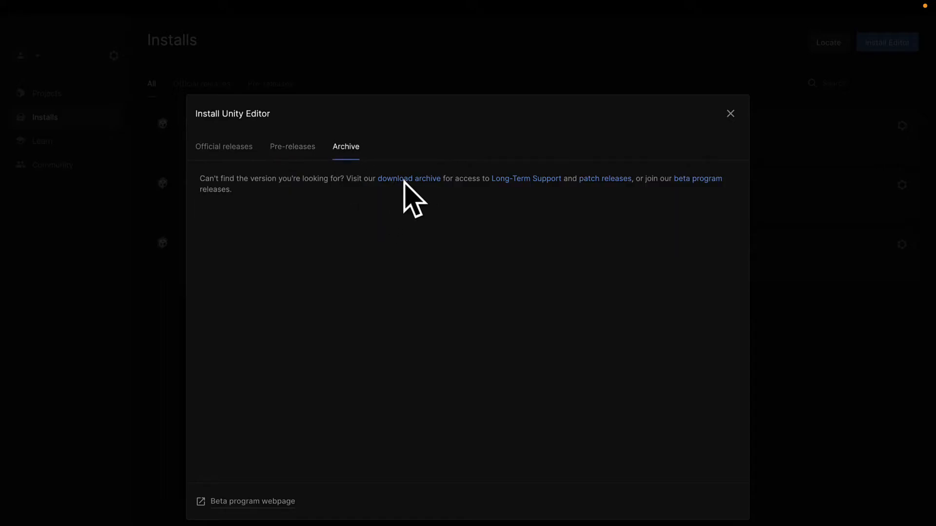
pyautogui.click(293, 146)
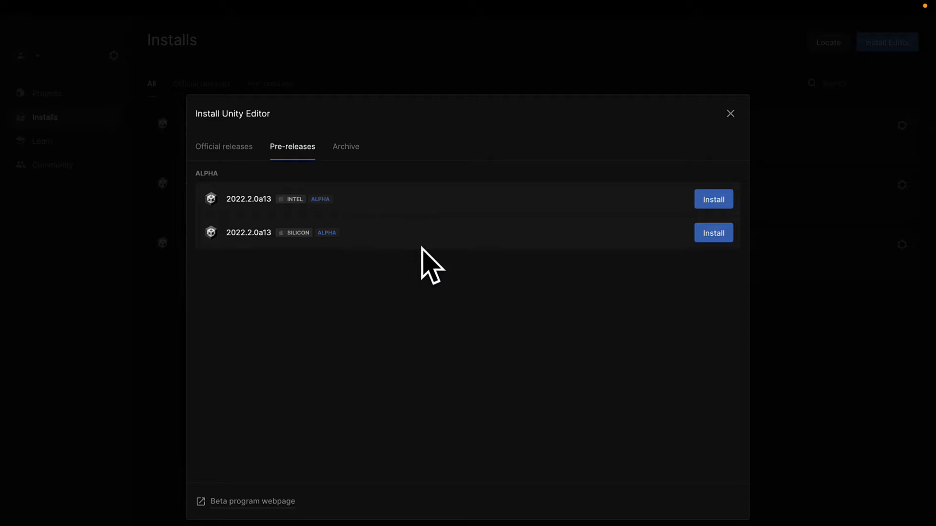
pyautogui.moveTo(399, 265)
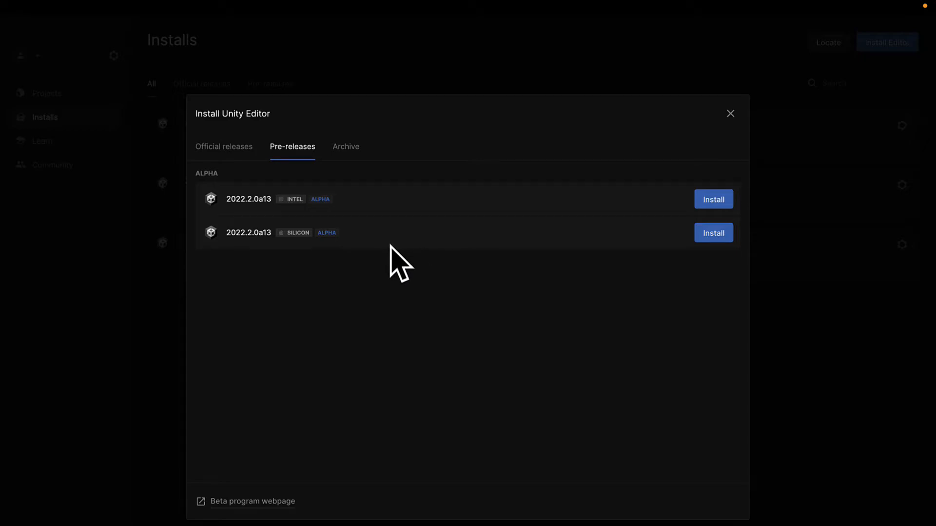
pyautogui.moveTo(242, 277)
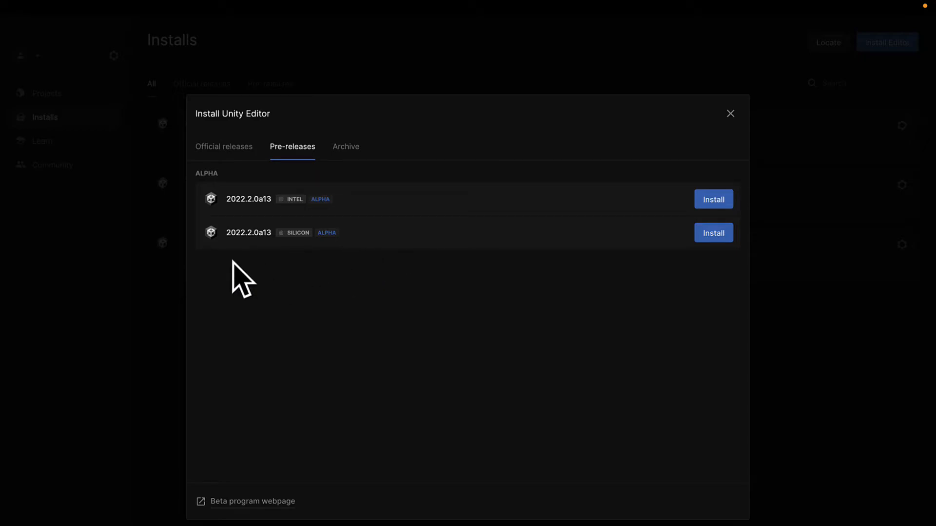
pyautogui.click(224, 146)
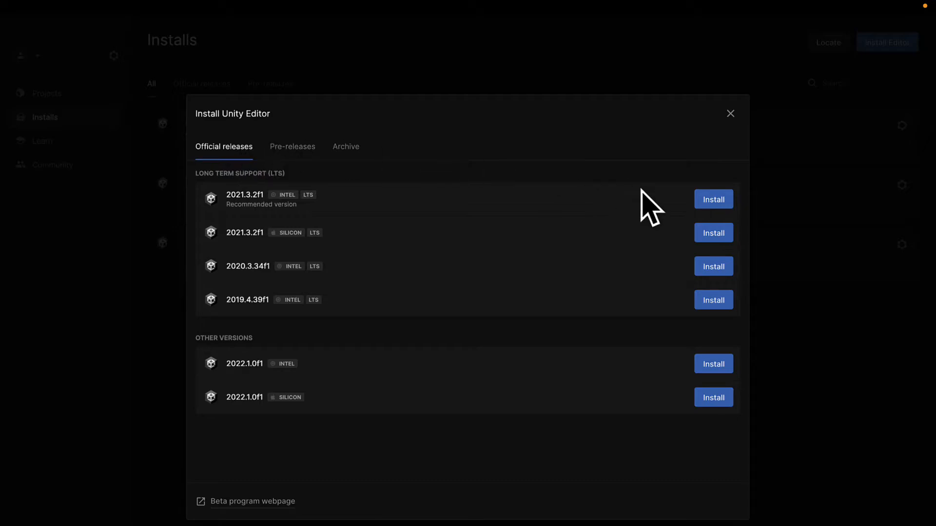
pyautogui.click(730, 113)
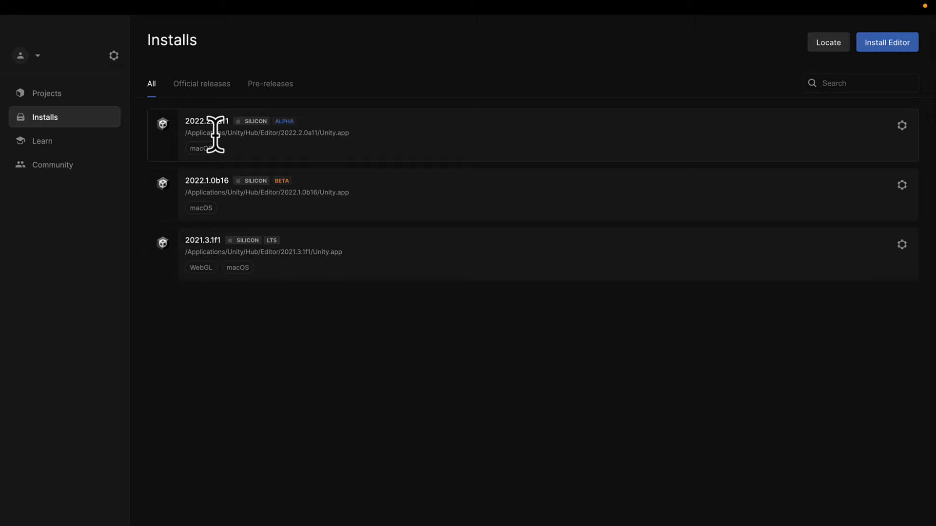
pyautogui.moveTo(887, 42)
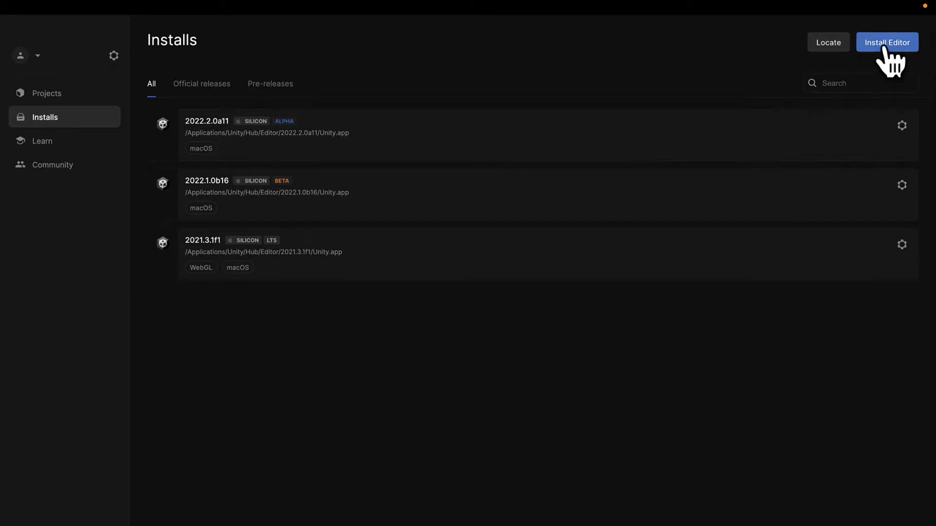
# - Reopen Install Editor and view the 2022.2.0a13 Intel and Silicon pre-release builds
pyautogui.click(887, 42)
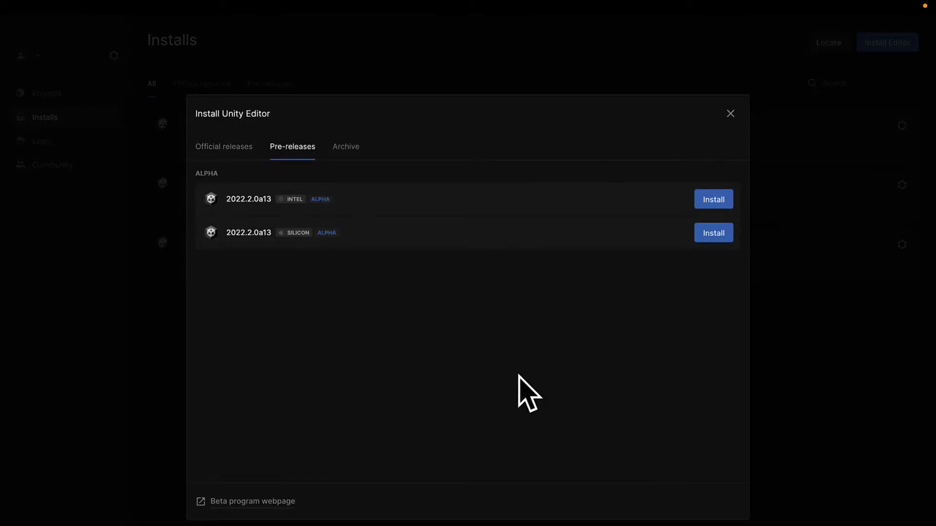
pyautogui.moveTo(549, 382)
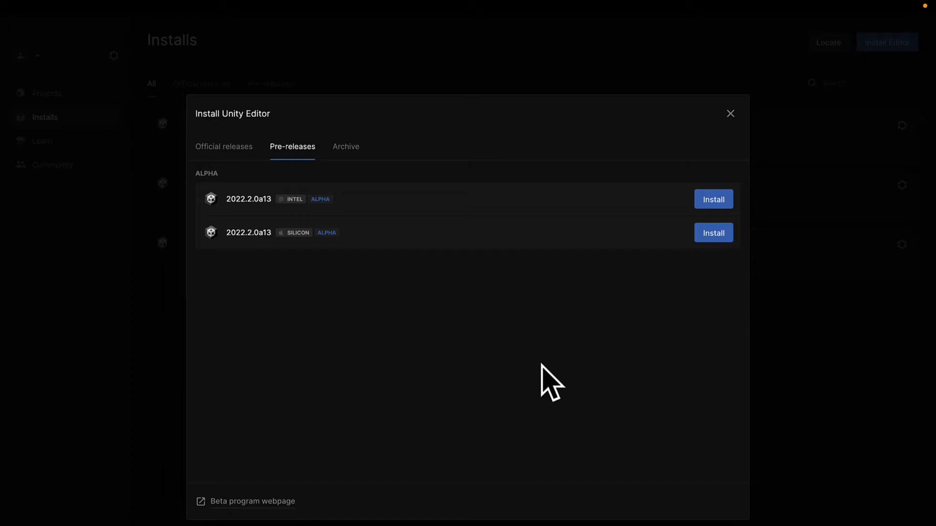
pyautogui.moveTo(553, 380)
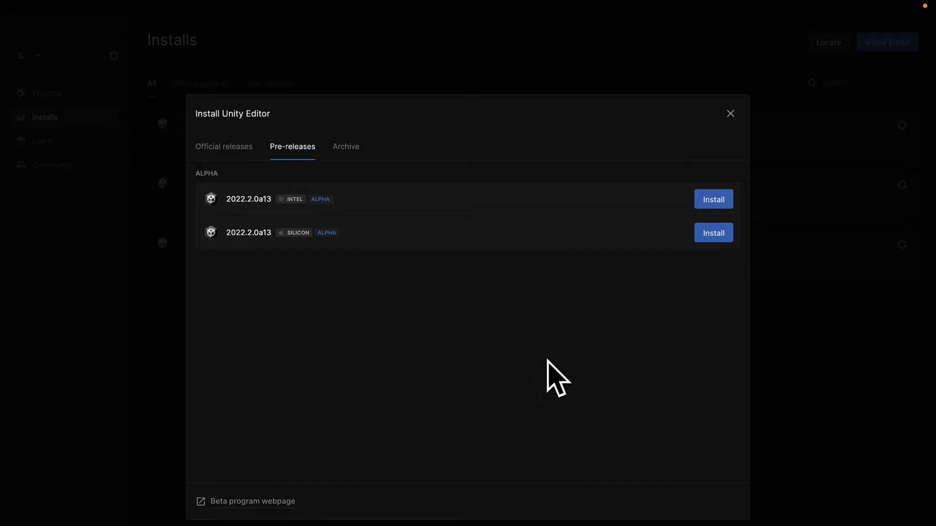
pyautogui.moveTo(570, 362)
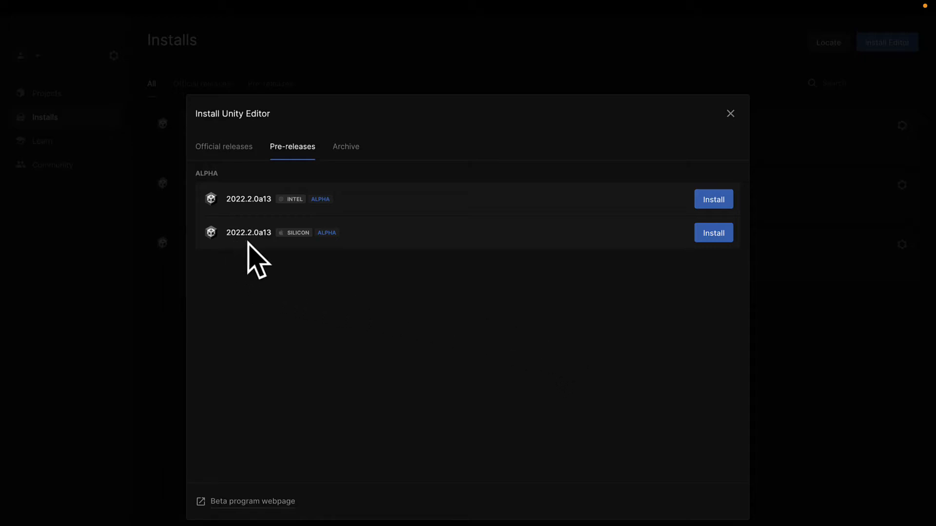
pyautogui.moveTo(251, 268)
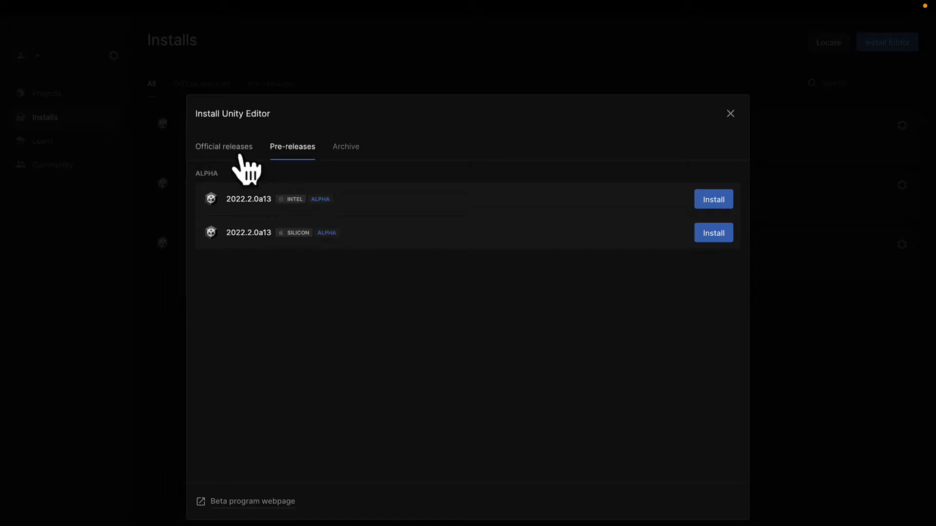
pyautogui.click(224, 147)
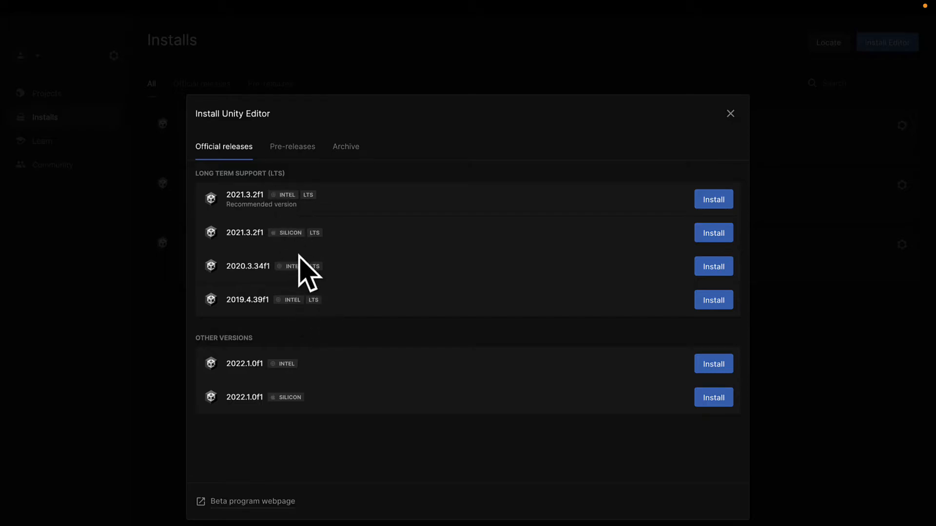
pyautogui.click(293, 146)
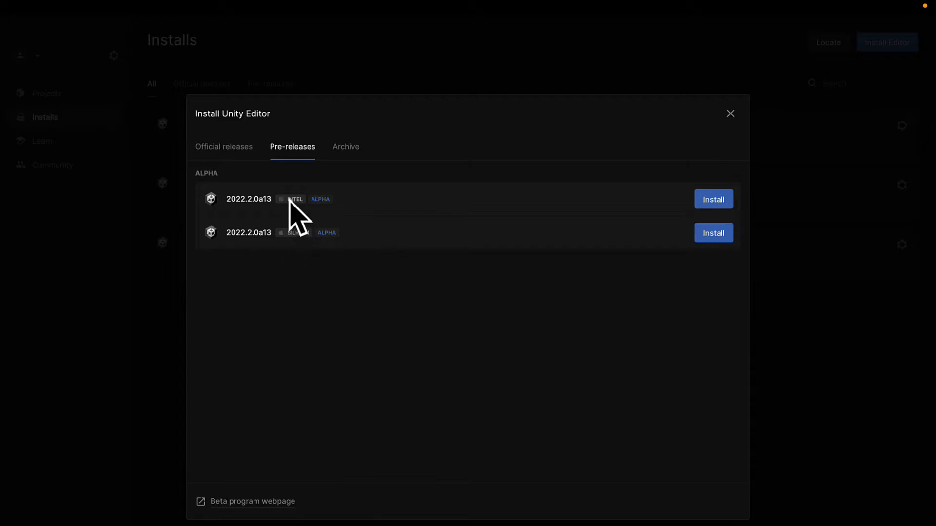
pyautogui.moveTo(322, 226)
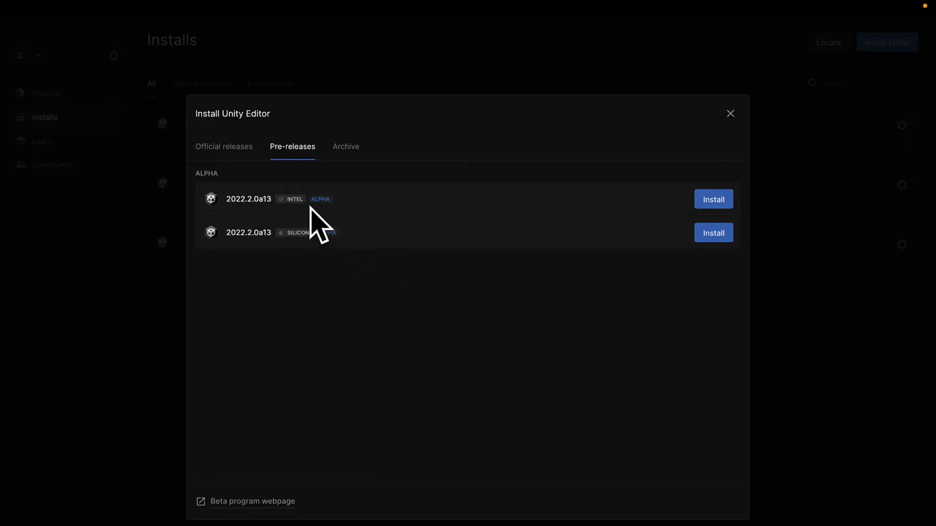
pyautogui.moveTo(313, 263)
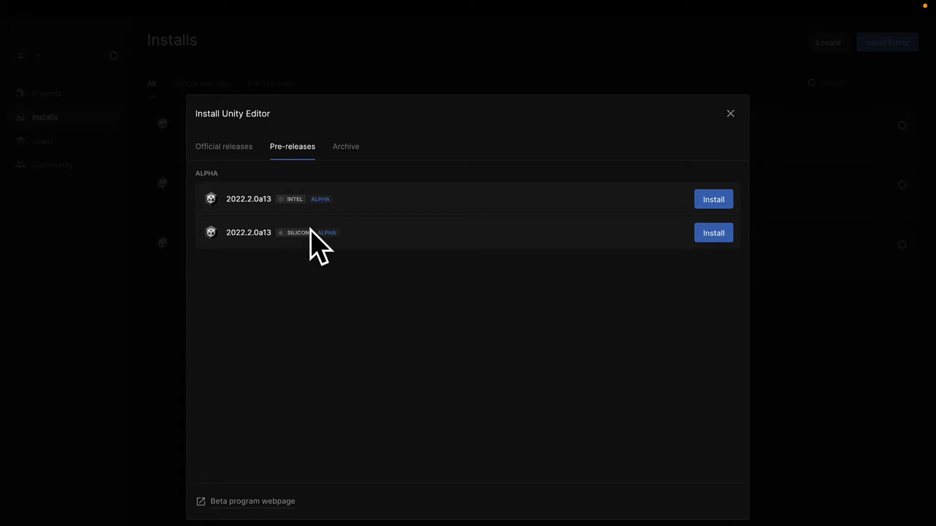
pyautogui.moveTo(338, 263)
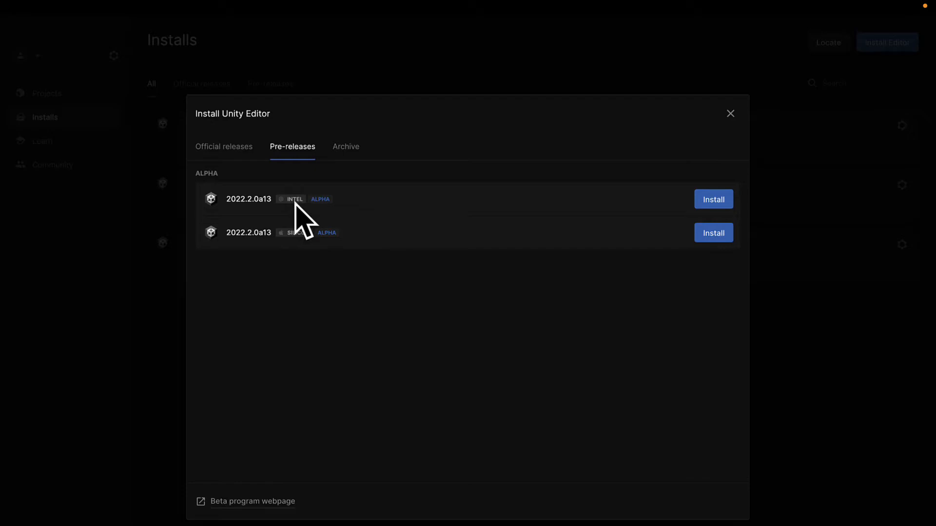
pyautogui.moveTo(315, 254)
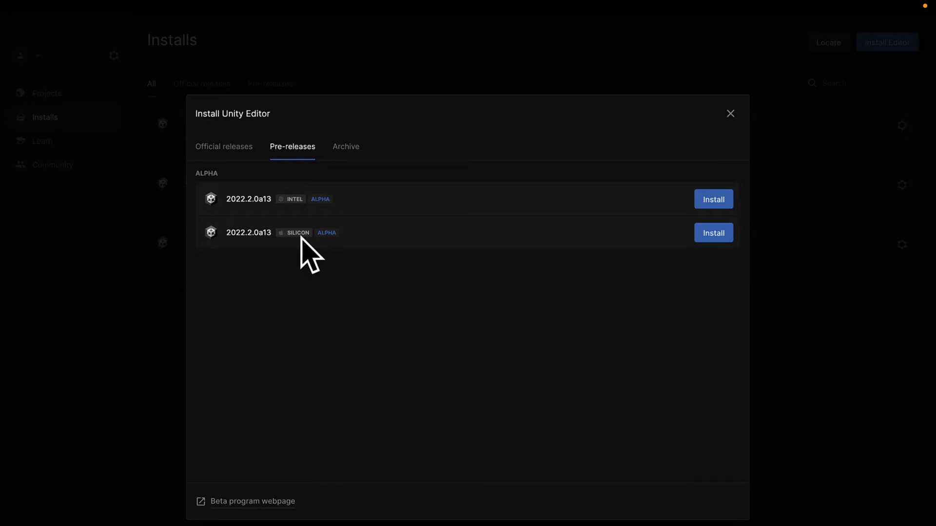
# - Open About This Mac to see macOS Monterey 12.1 and the Apple M1 Pro chip
pyautogui.click(14, 6)
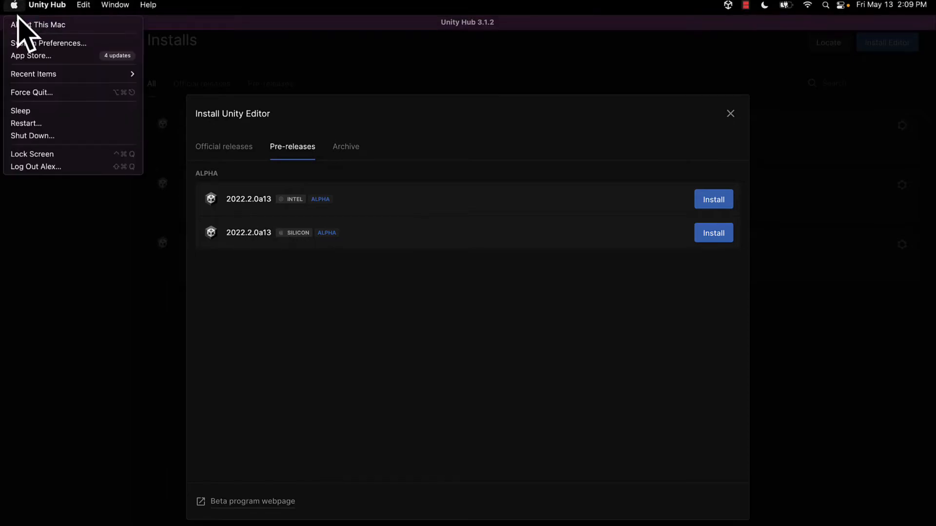
pyautogui.moveTo(42, 24)
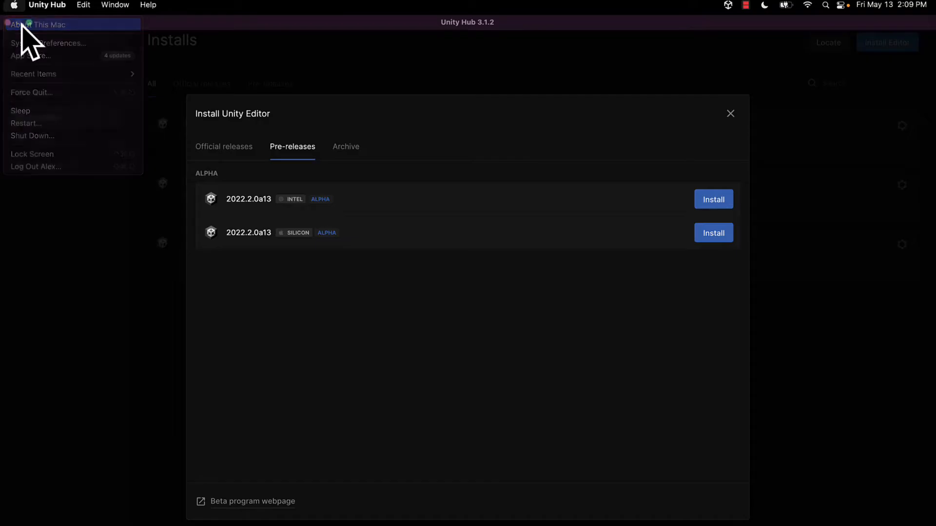
pyautogui.click(39, 24)
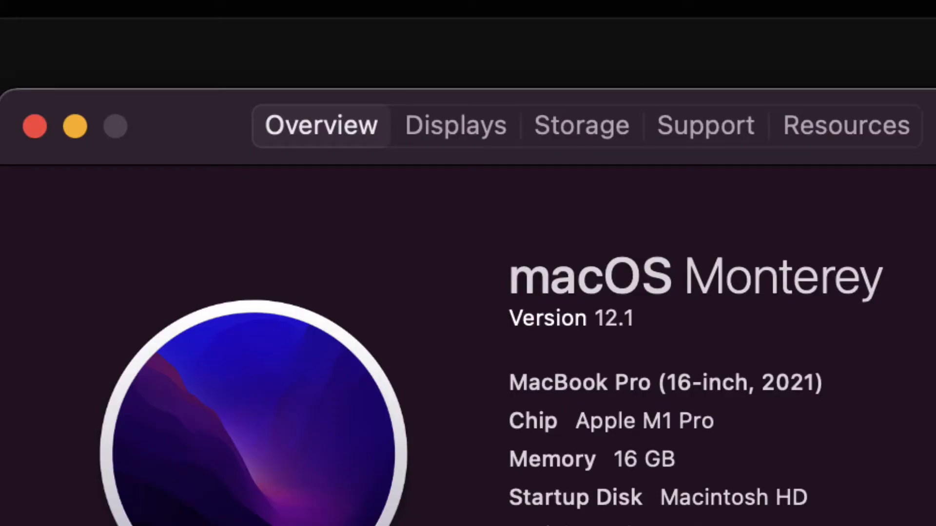
pyautogui.moveTo(535, 376)
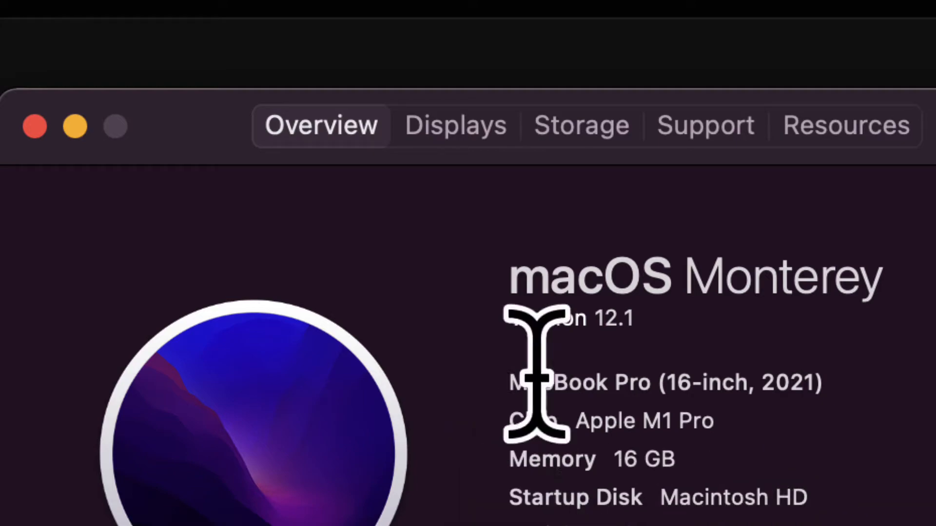
pyautogui.moveTo(667, 382)
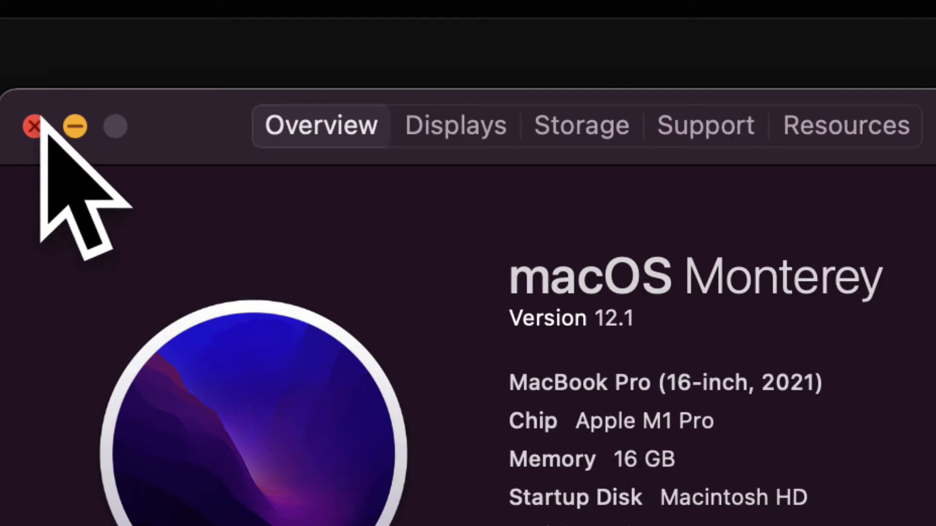
# - Close About This Mac and the install window, leaving the three installed editors listed
pyautogui.click(35, 126)
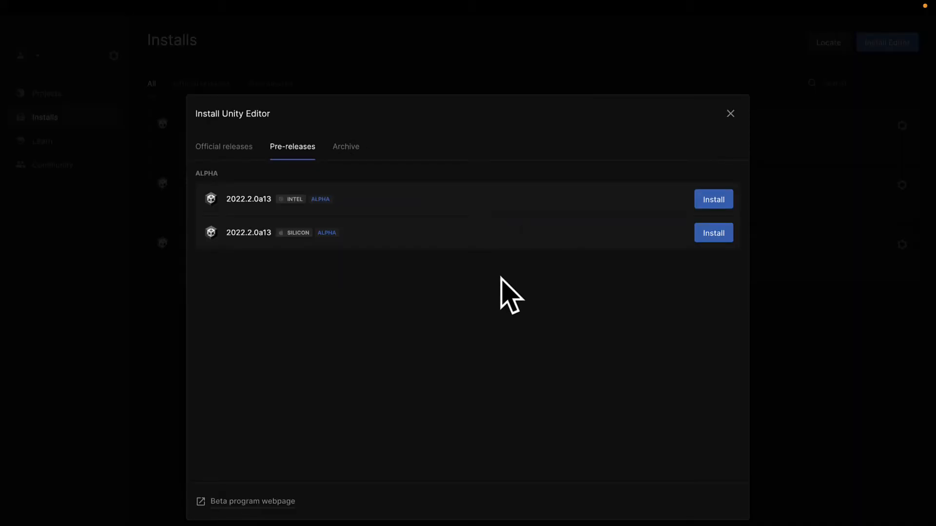
pyautogui.moveTo(314, 263)
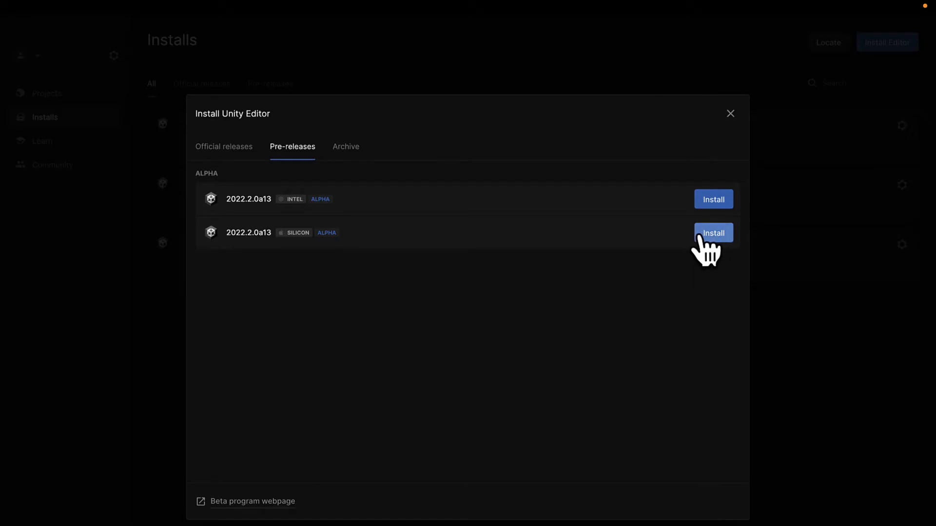
pyautogui.moveTo(731, 127)
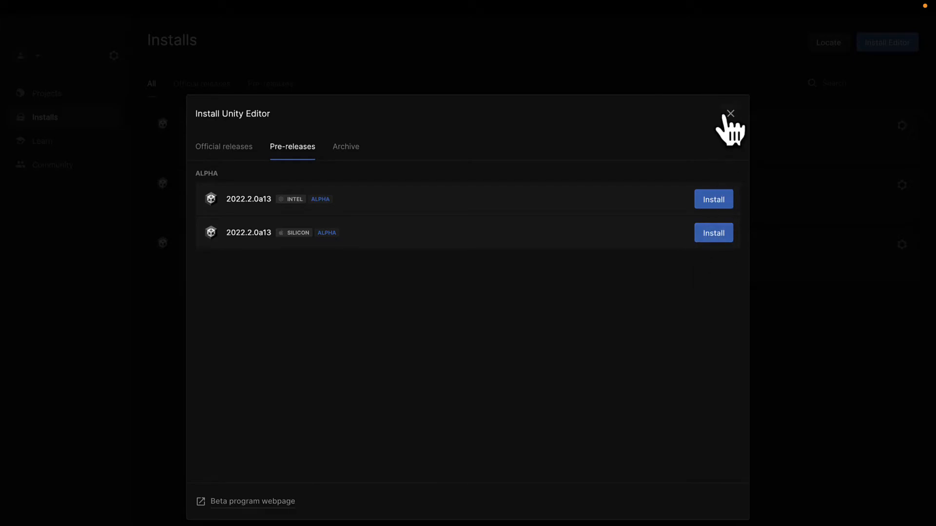
pyautogui.click(730, 114)
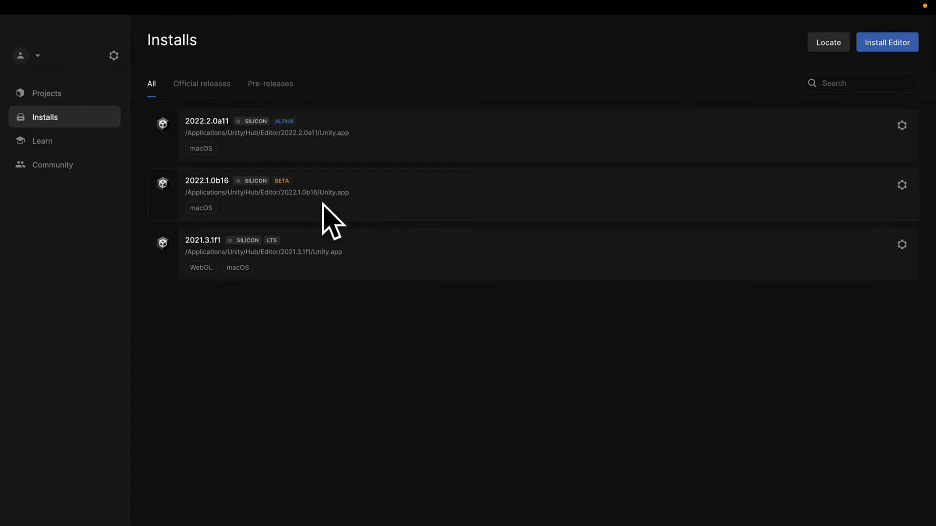
pyautogui.moveTo(376, 319)
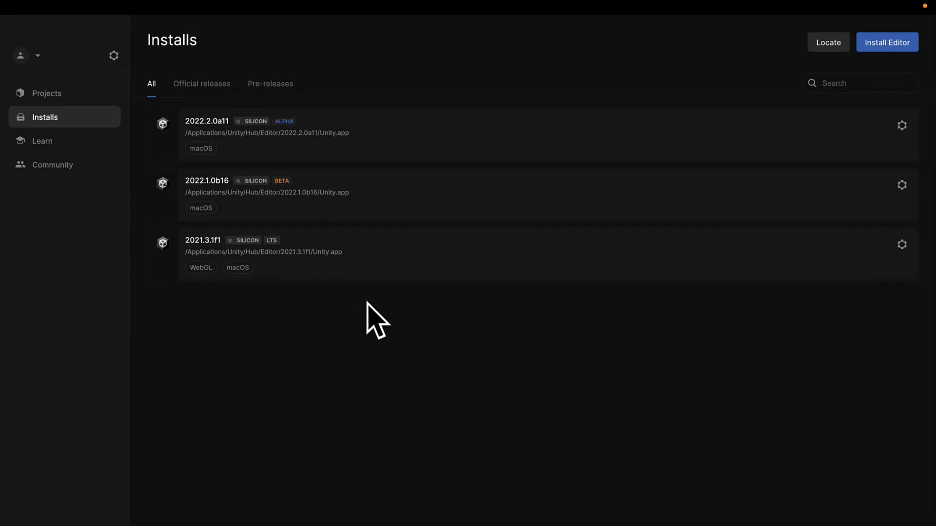
pyautogui.moveTo(358, 140)
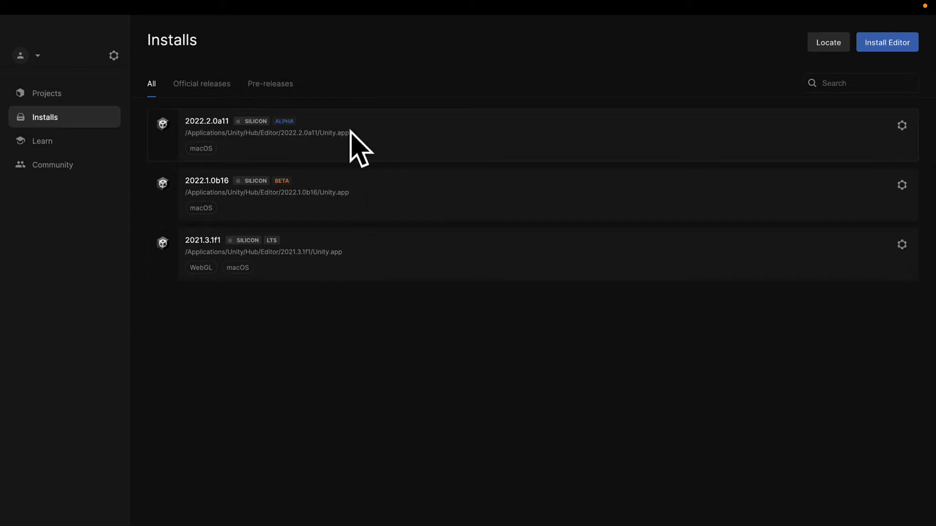
# - From Projects, begin a new project and pick editor version 2022.2.0a11
pyautogui.click(46, 93)
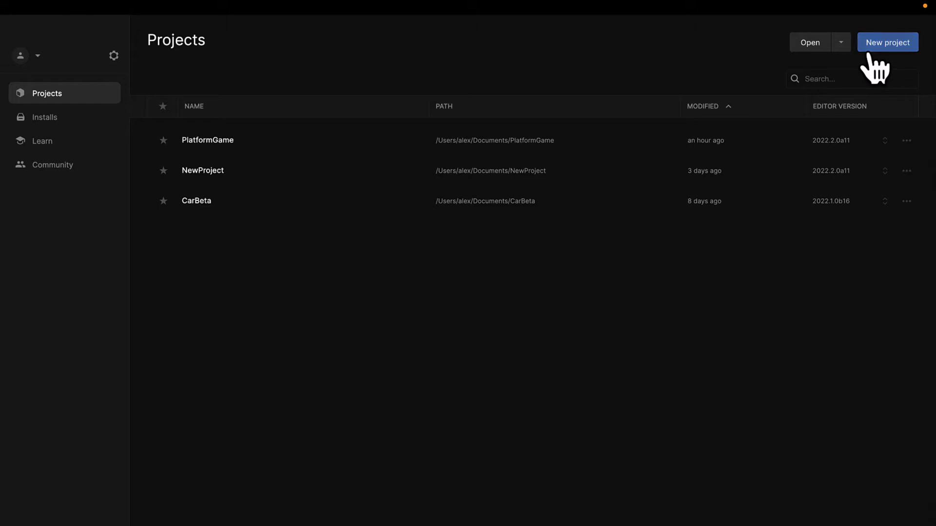
pyautogui.click(887, 43)
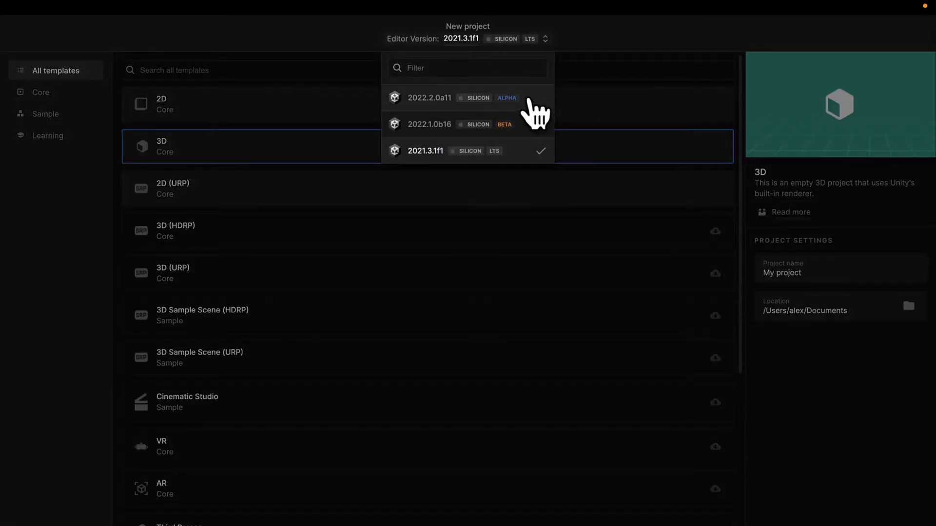
pyautogui.click(428, 97)
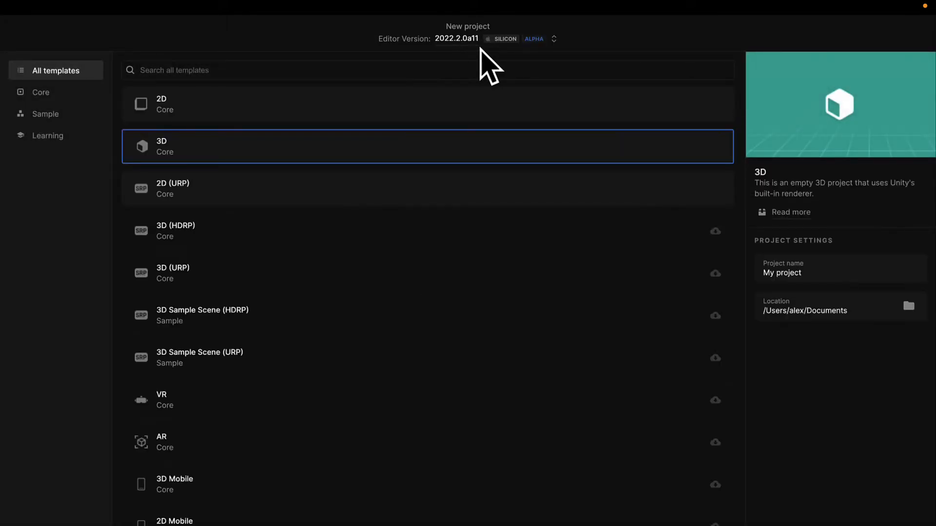
pyautogui.moveTo(254, 176)
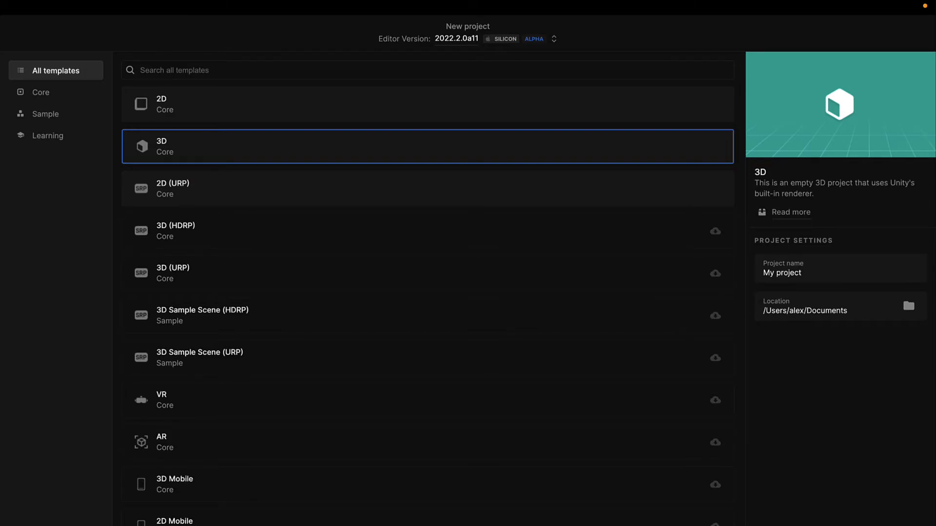
pyautogui.moveTo(838, 370)
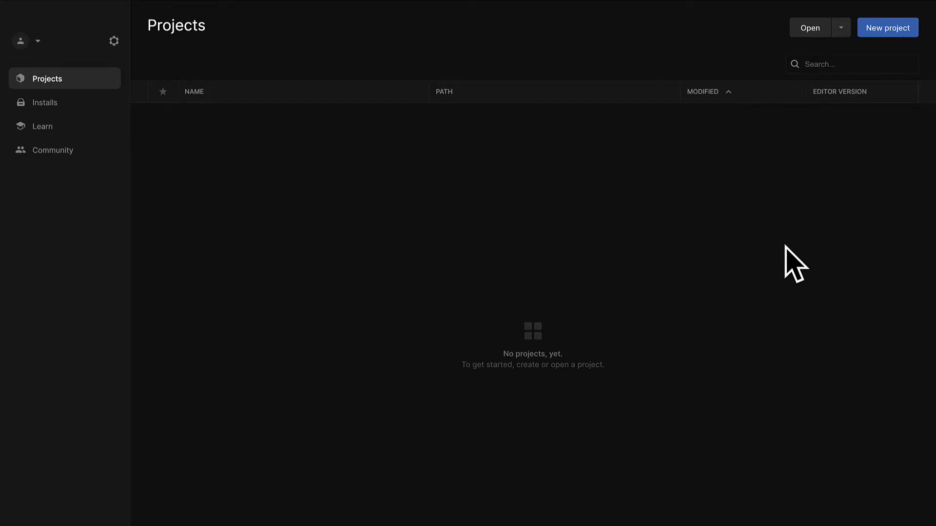
# - Start a new 3D project on editor 2022.2.0a11 and name it PlatformGame
pyautogui.click(887, 27)
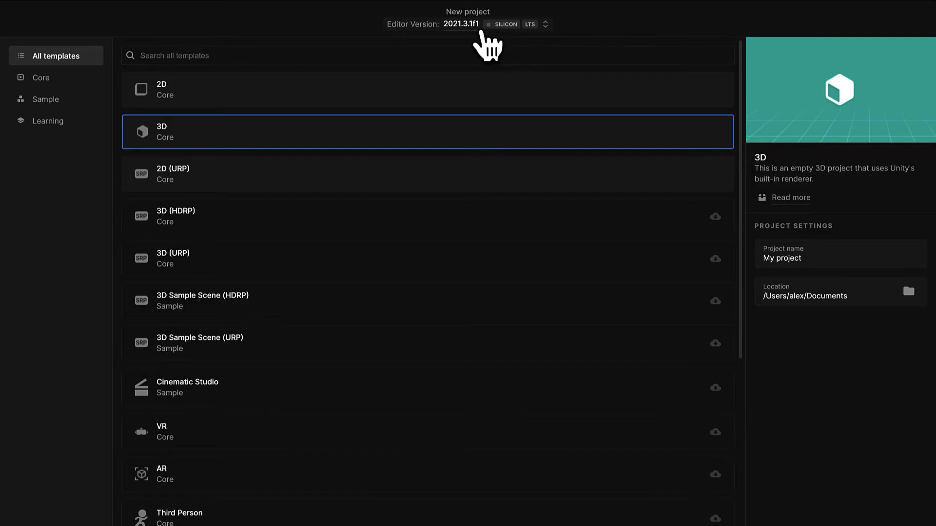
pyautogui.click(543, 23)
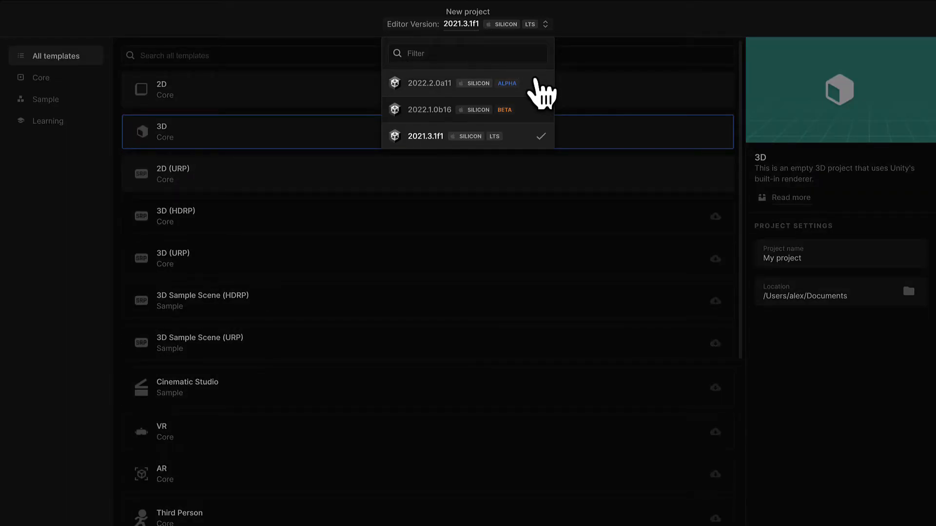
pyautogui.click(429, 83)
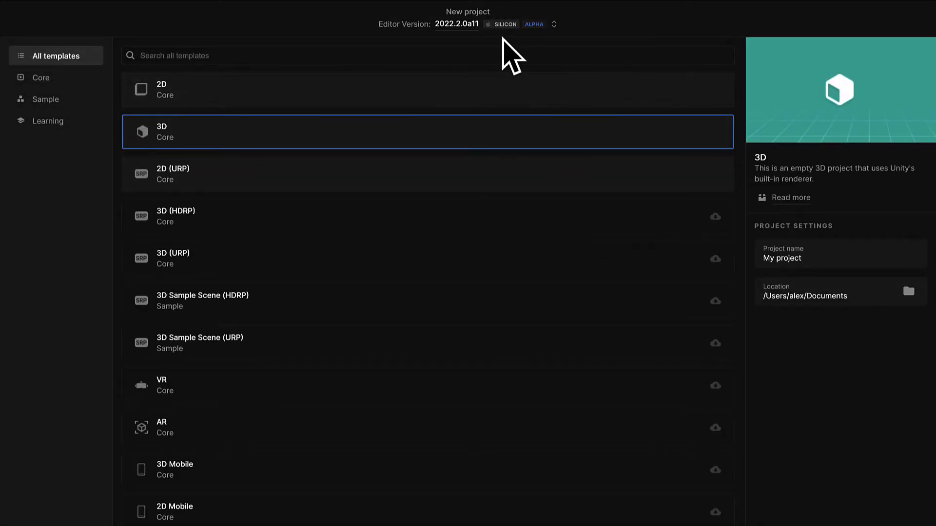
pyautogui.moveTo(527, 50)
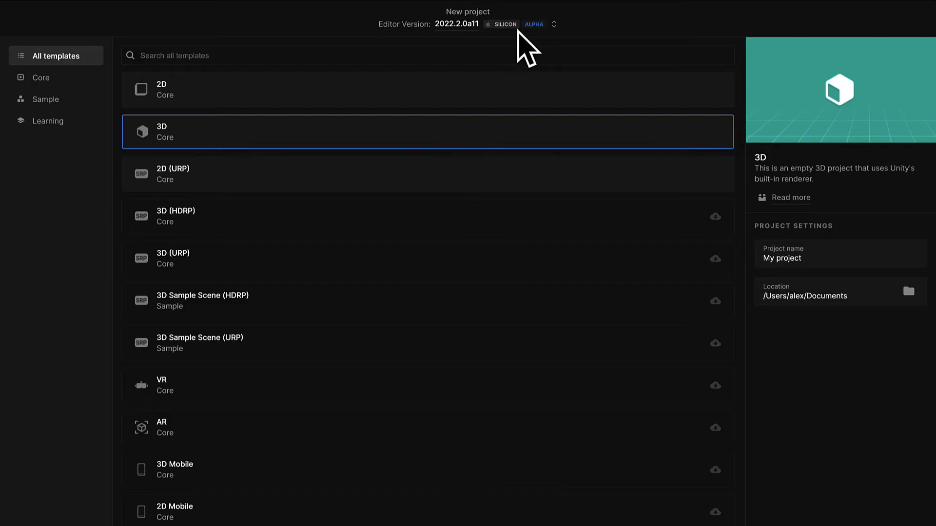
pyautogui.moveTo(530, 119)
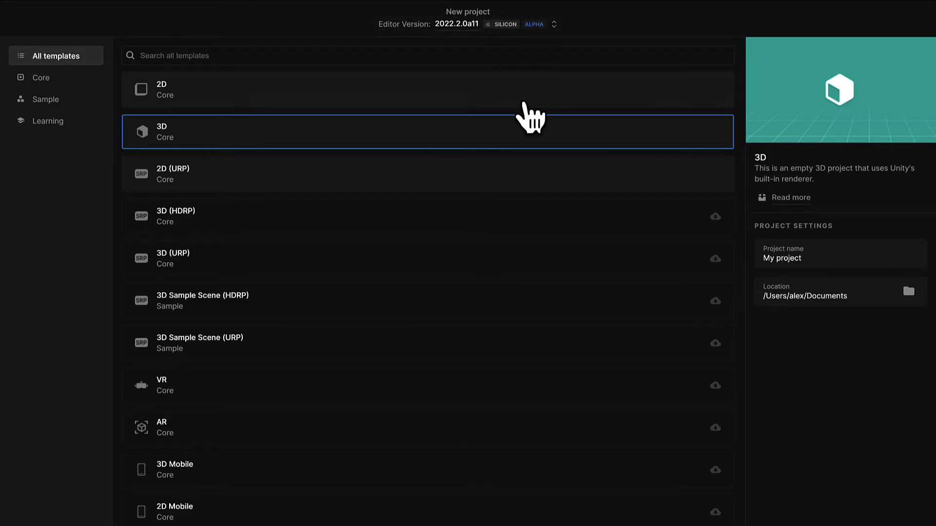
pyautogui.moveTo(544, 268)
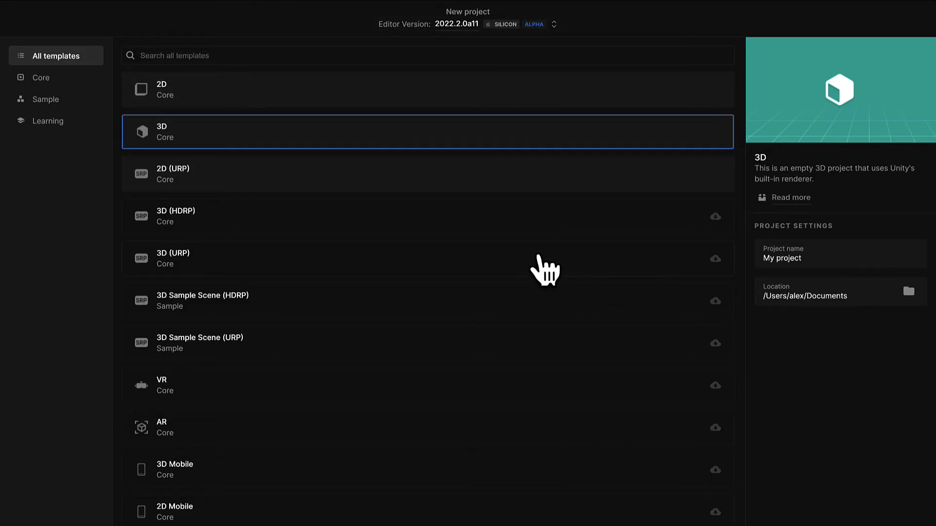
pyautogui.moveTo(536, 270)
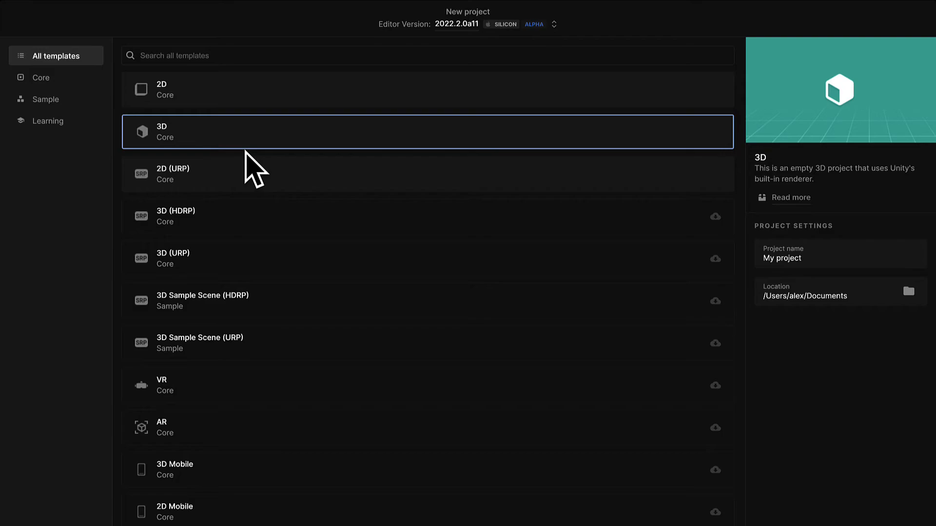
pyautogui.moveTo(263, 164)
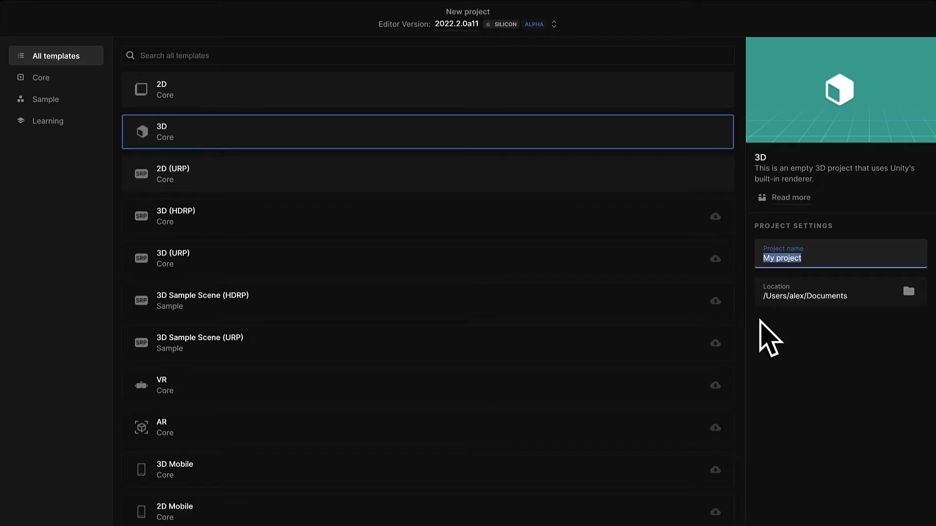
pyautogui.write('PlatformGame')
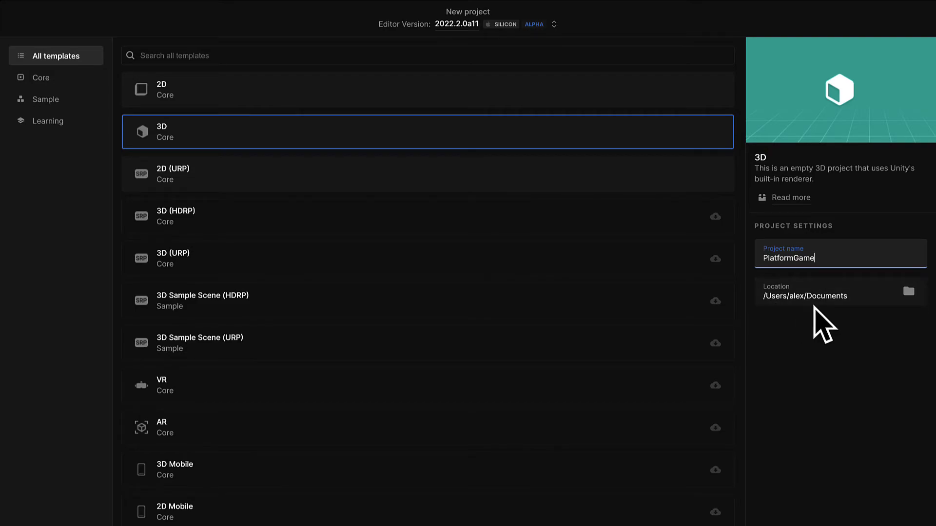
pyautogui.moveTo(853, 456)
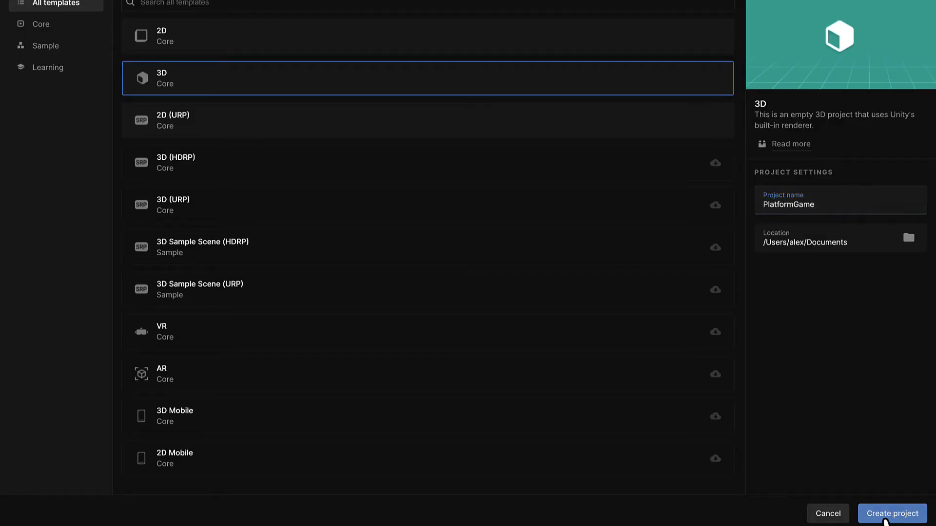
# - Create the PlatformGame project and let it open in Unity Editor
pyautogui.click(891, 514)
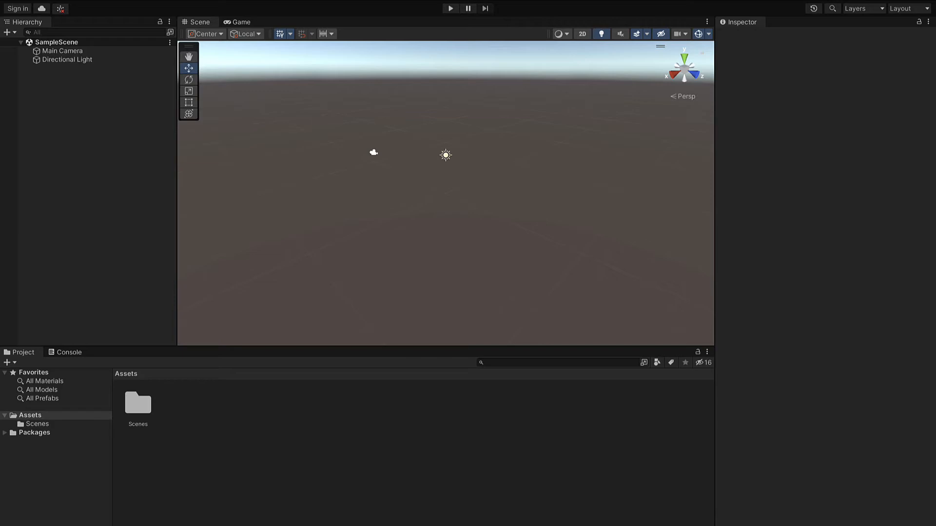
pyautogui.moveTo(386, 295)
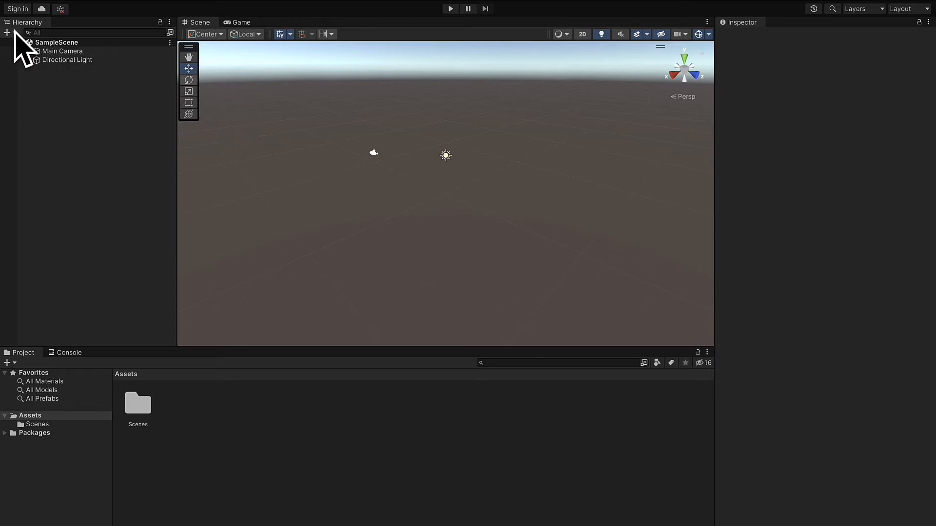
pyautogui.moveTo(154, 45)
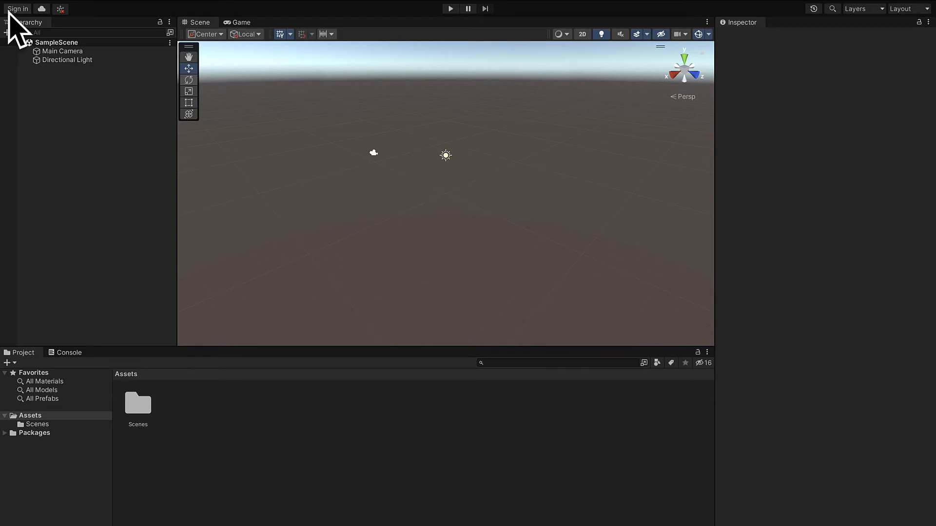
pyautogui.moveTo(24, 30)
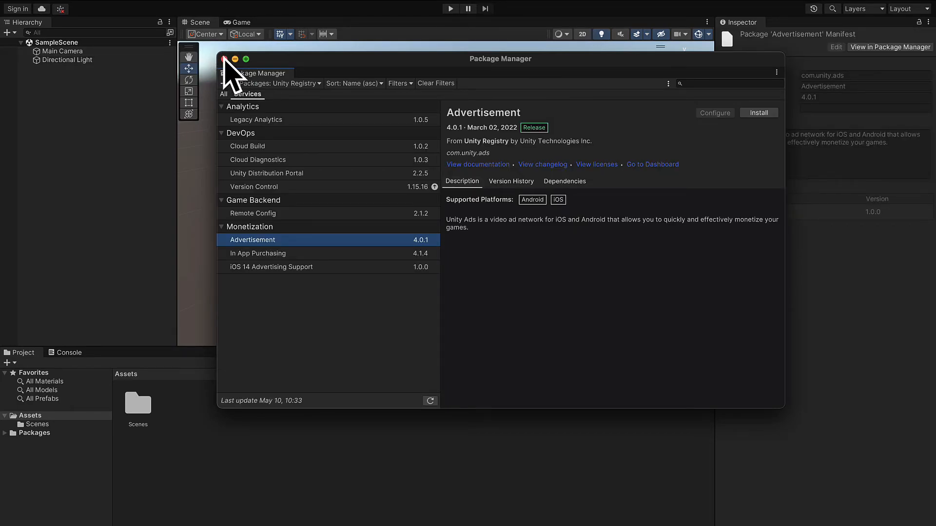
# - Close the Package Manager window and open the Collab panel to set a Project ID
pyautogui.click(234, 58)
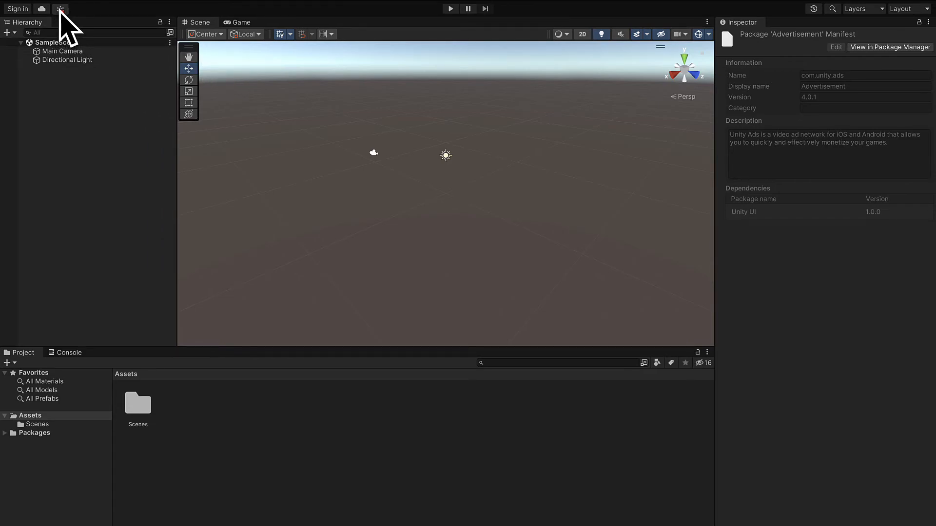
pyautogui.click(41, 8)
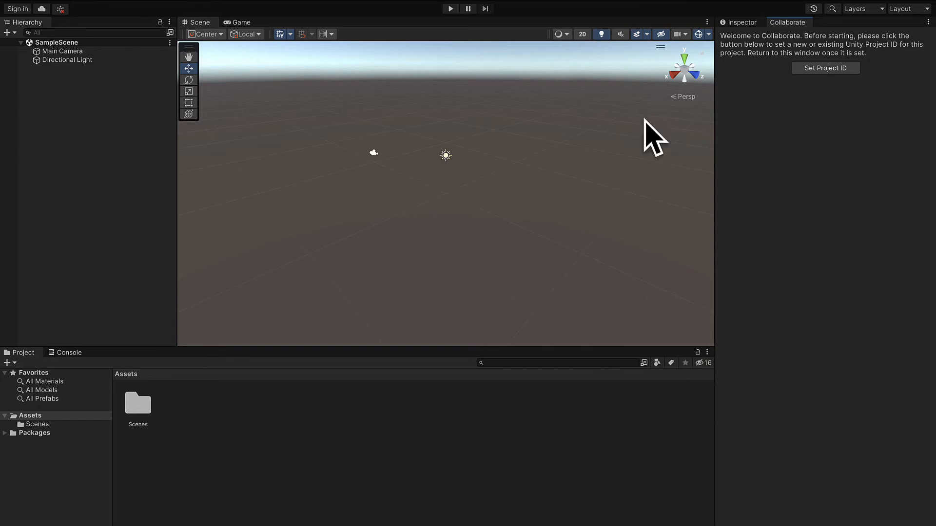
pyautogui.moveTo(668, 149)
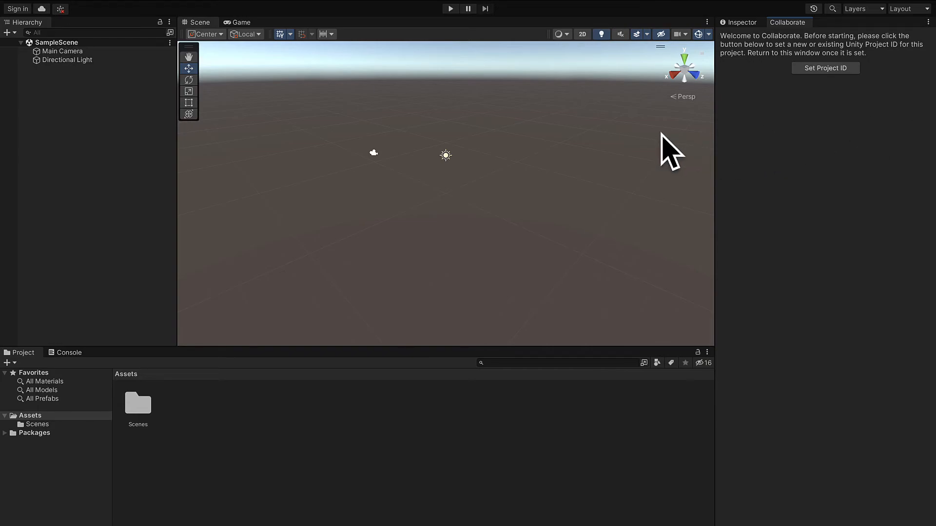
pyautogui.moveTo(455, 48)
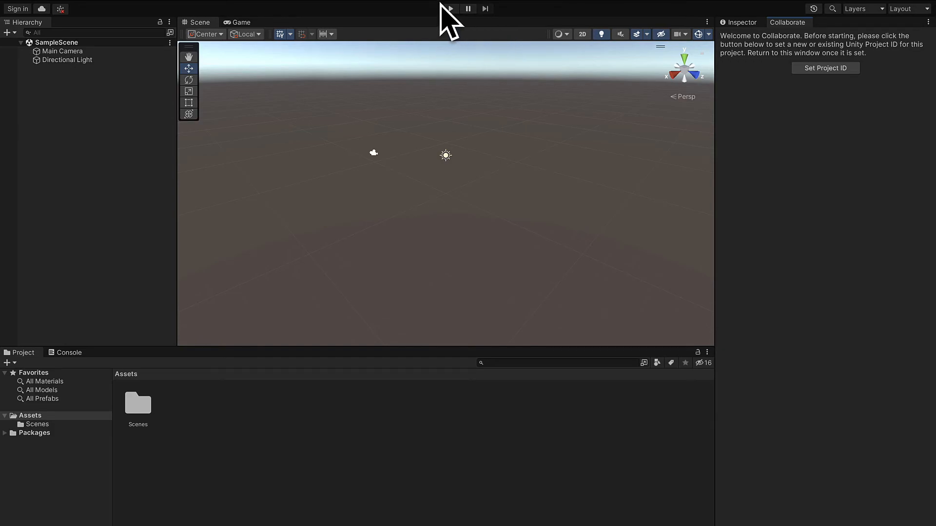
pyautogui.click(449, 8)
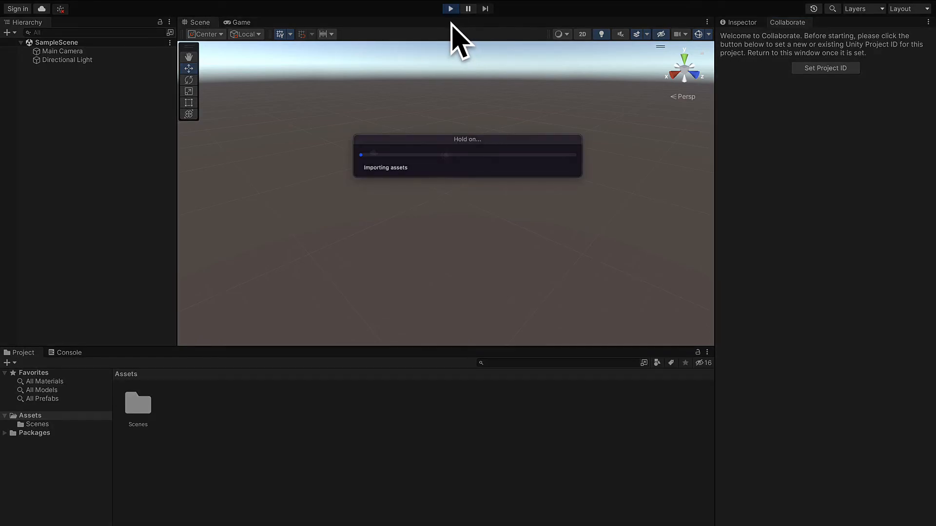
pyautogui.click(240, 22)
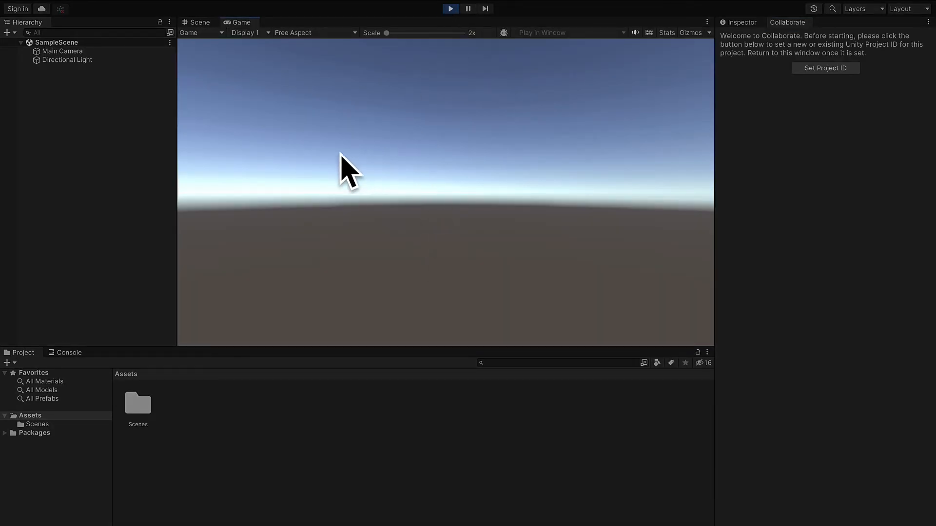
pyautogui.click(199, 21)
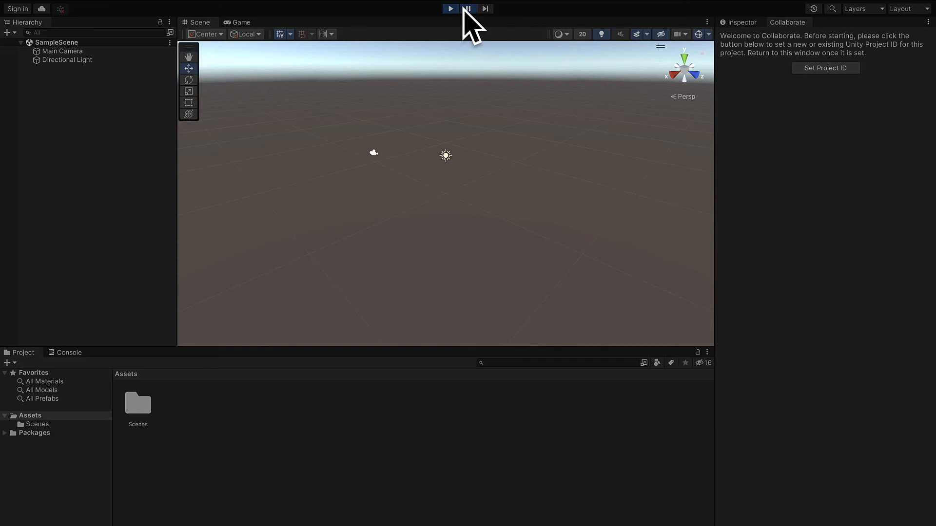
pyautogui.click(450, 9)
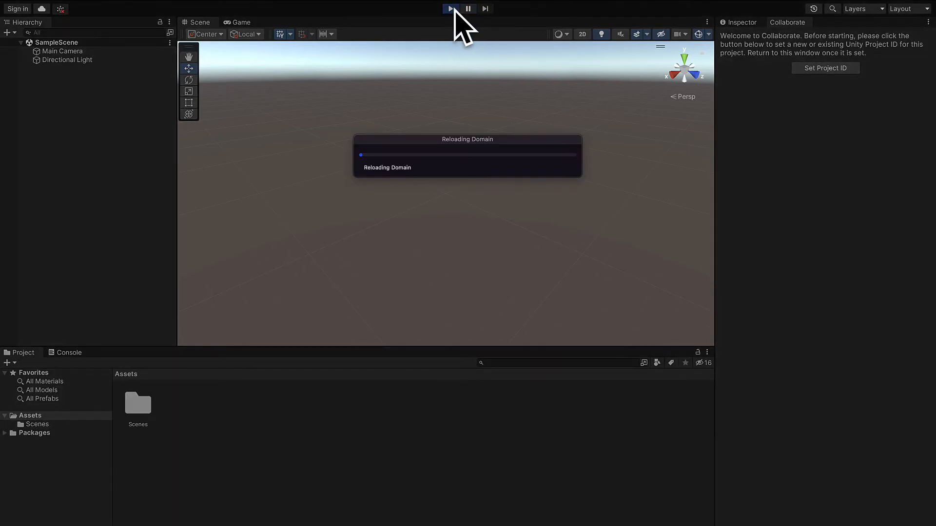
pyautogui.click(450, 8)
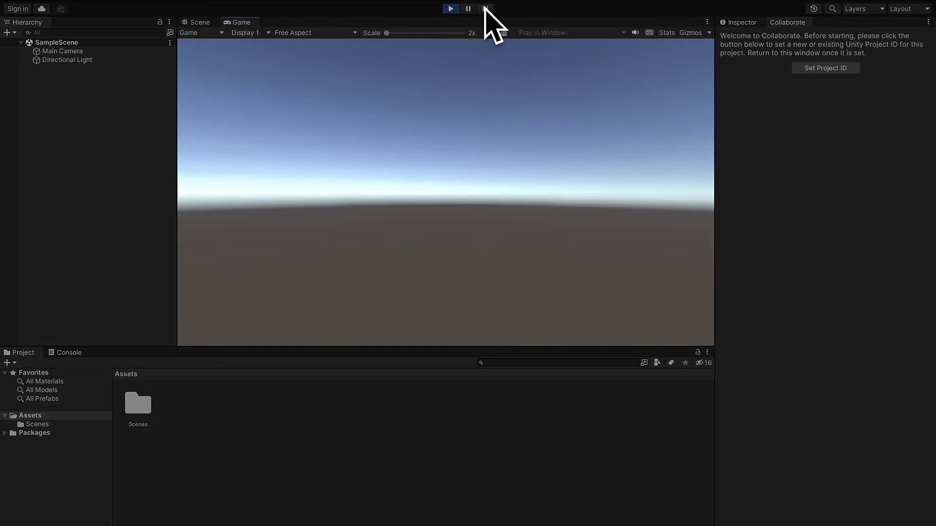
pyautogui.click(200, 22)
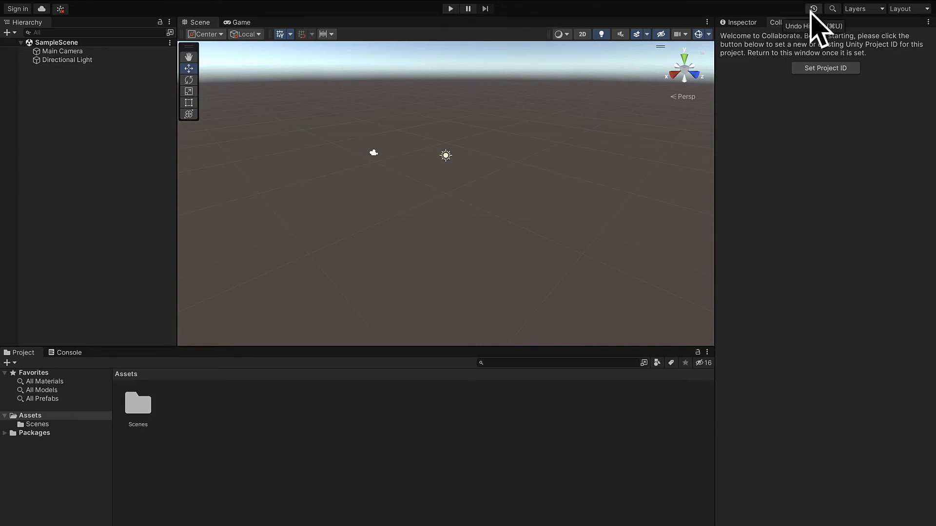
pyautogui.click(812, 8)
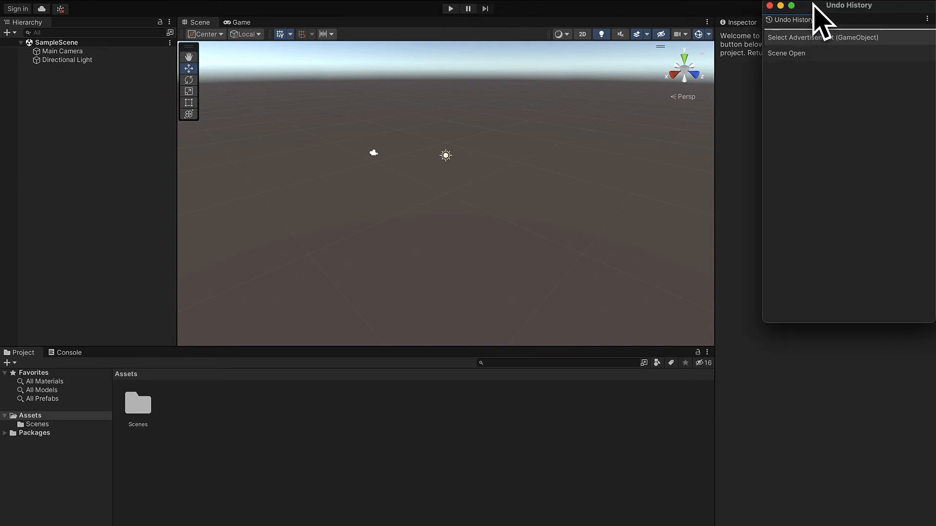
pyautogui.moveTo(848, 5); pyautogui.dragTo(533, 88)
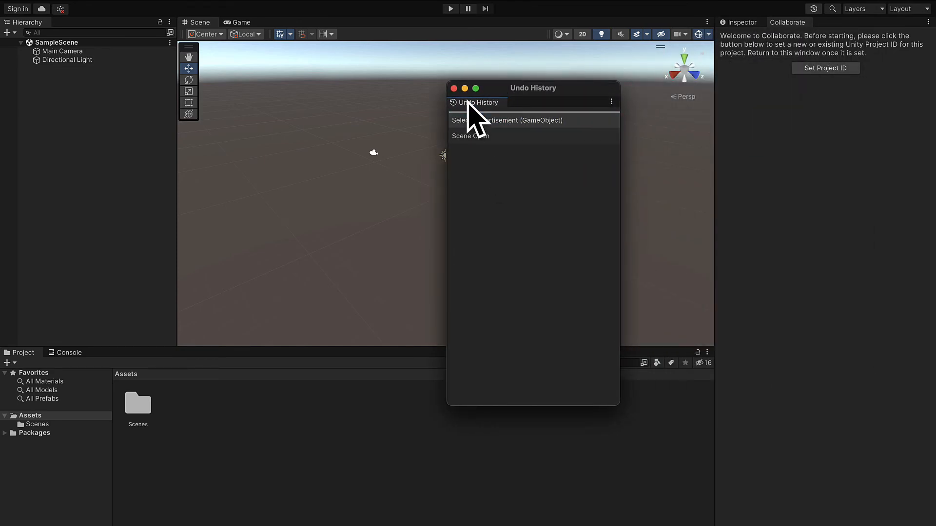
pyautogui.click(453, 88)
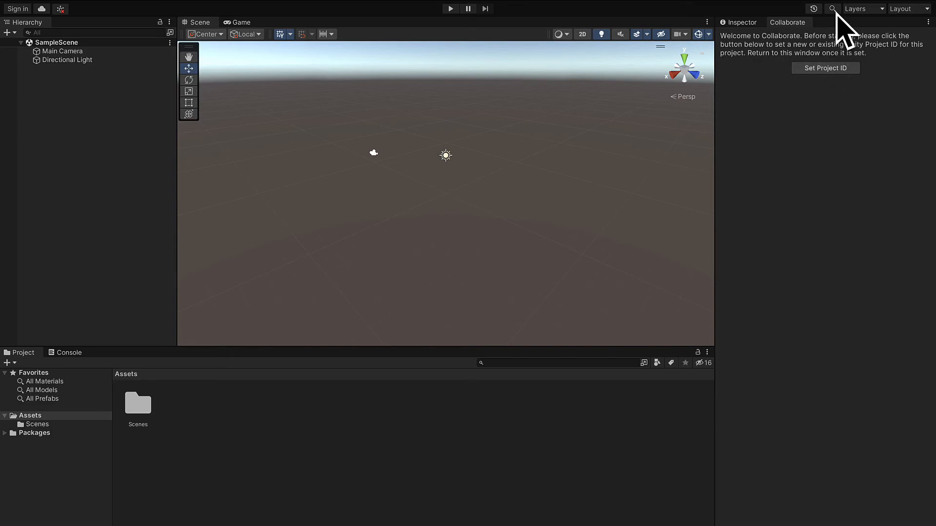
pyautogui.click(832, 9)
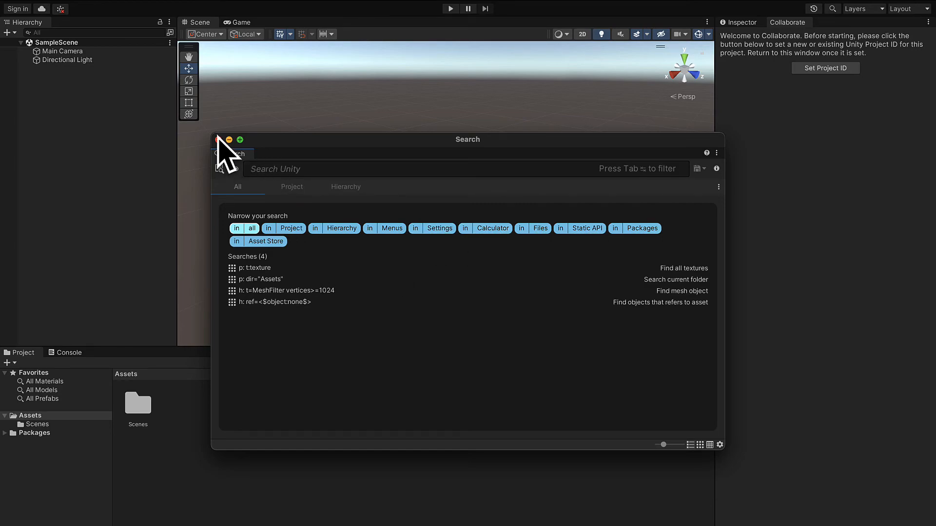
pyautogui.click(217, 140)
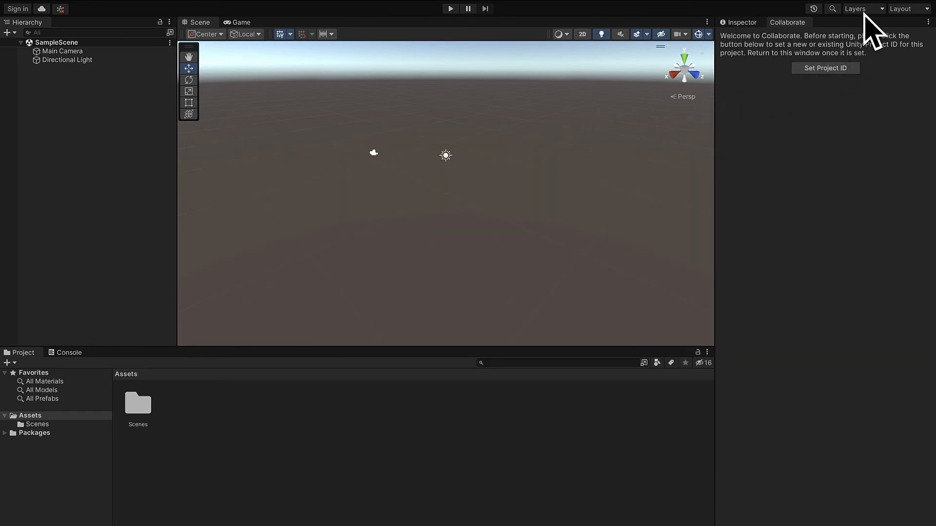
pyautogui.click(857, 8)
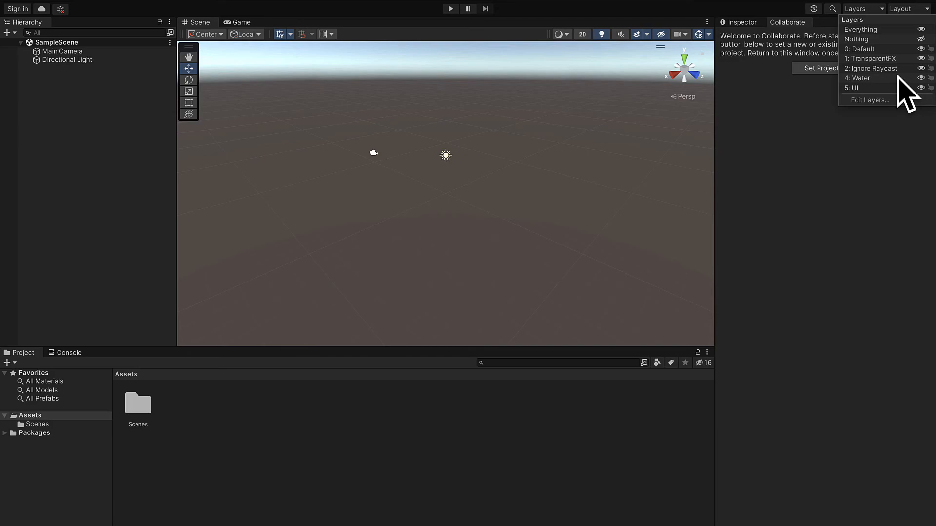
pyautogui.moveTo(869, 99)
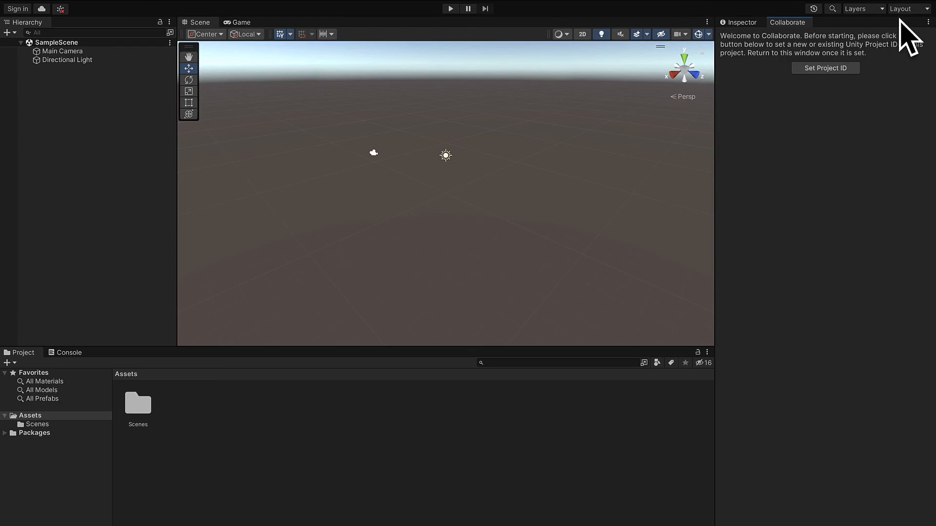
# - Switch the editor layout to 4 Split, then to 2 by 3
pyautogui.click(904, 9)
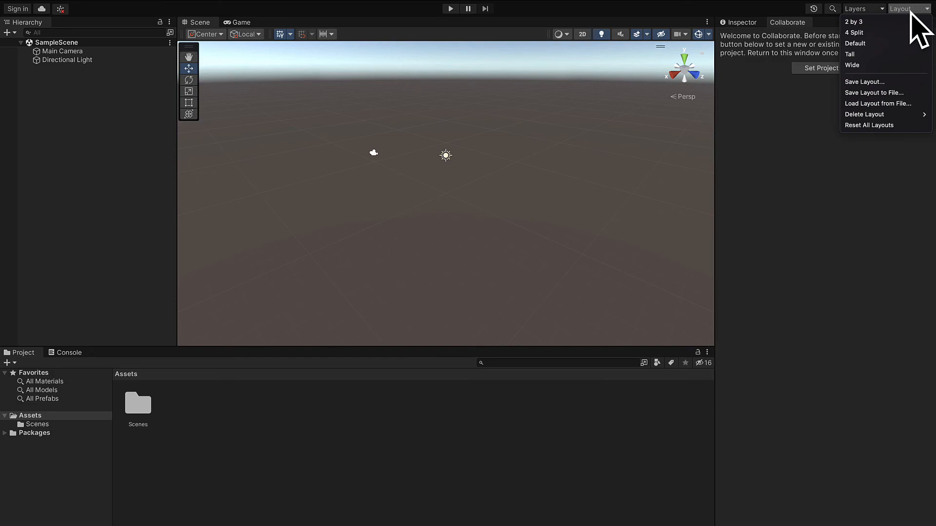
pyautogui.moveTo(871, 21)
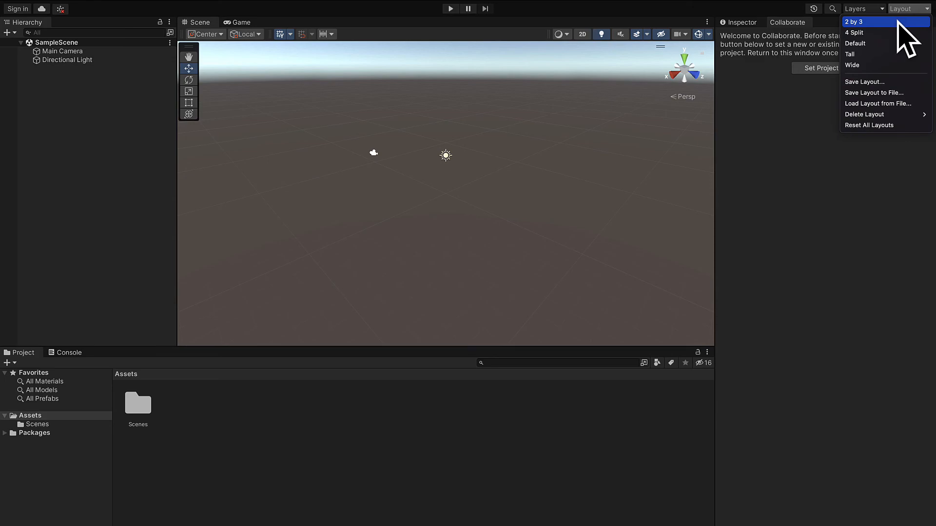
pyautogui.click(853, 32)
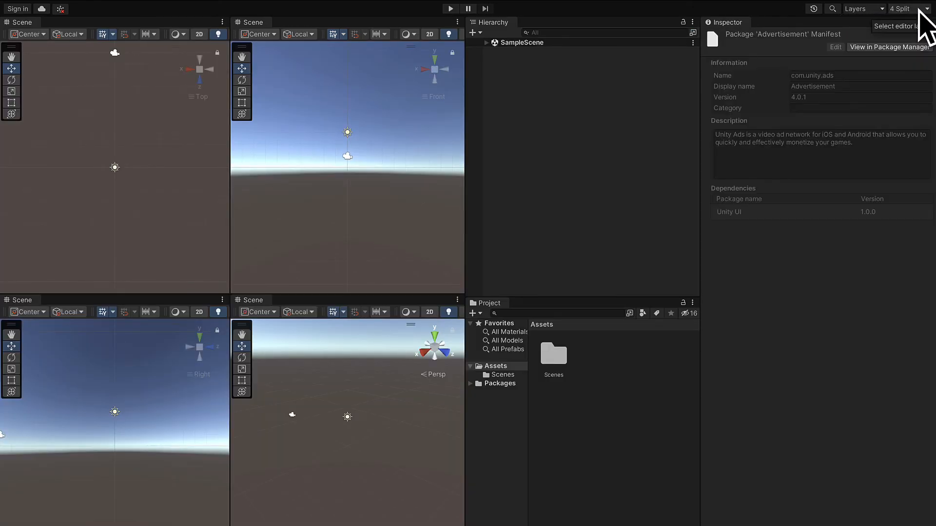
pyautogui.click(902, 8)
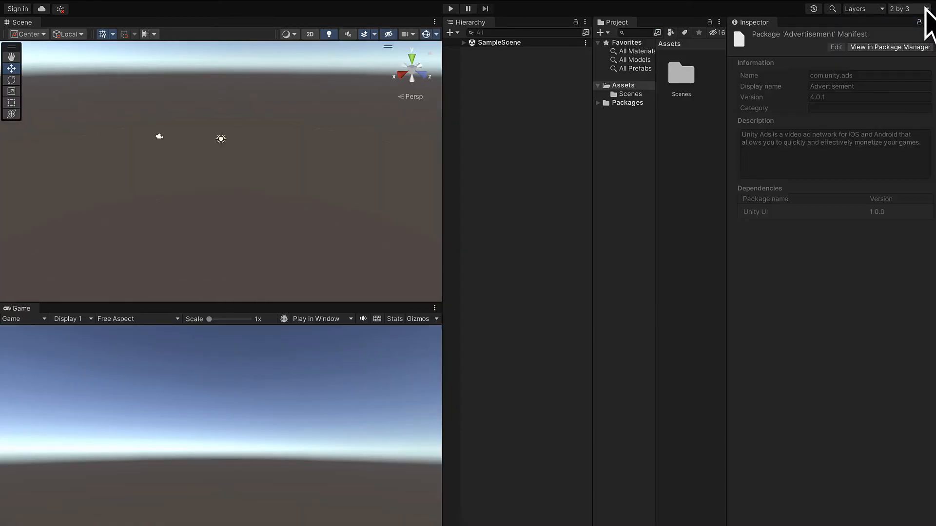
# - Reset all window layouts back to Default and confirm
pyautogui.click(907, 9)
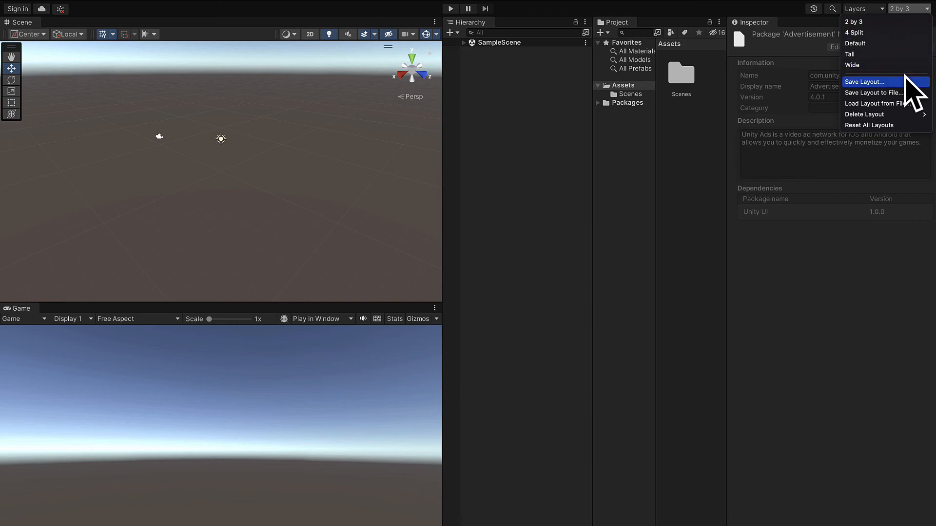
pyautogui.click(869, 125)
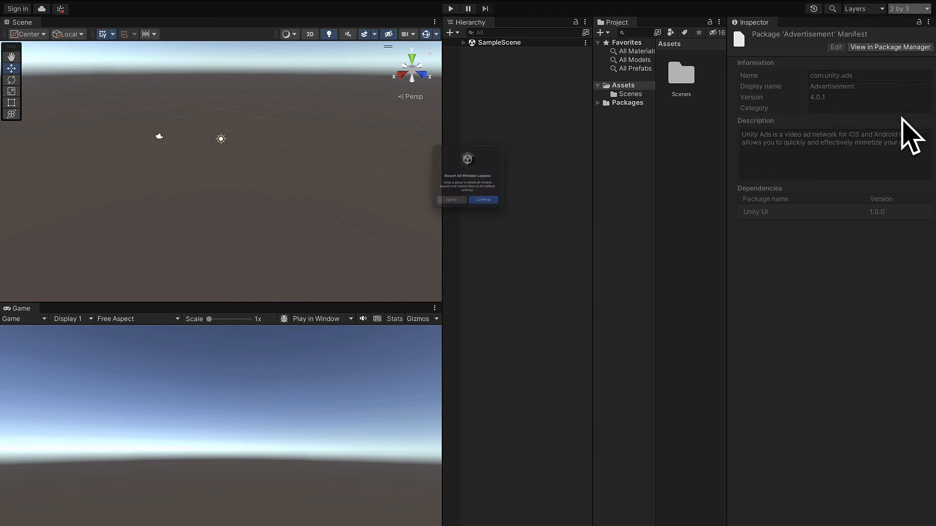
pyautogui.click(483, 200)
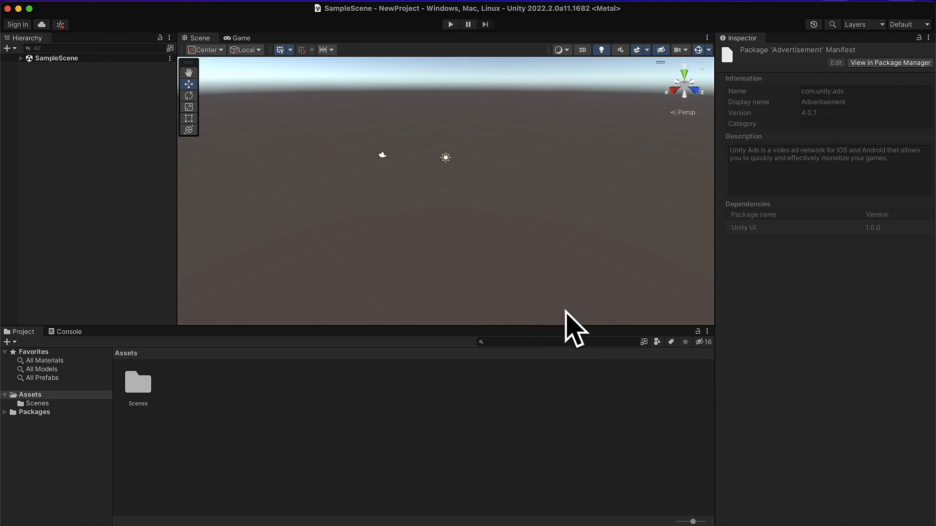
pyautogui.moveTo(573, 331)
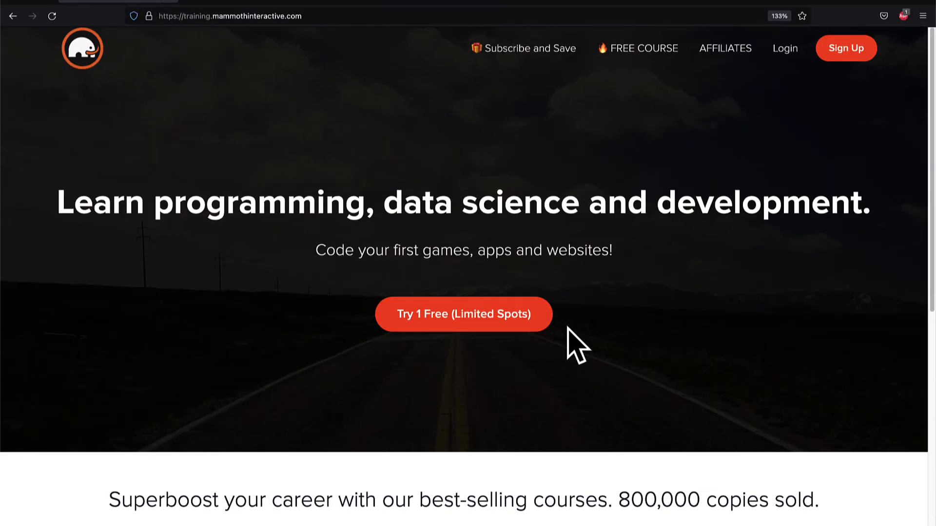
# - Open View All Products and browse bundles like Web Development 2022 and Hello Coding 3.0
pyautogui.scroll(-3)
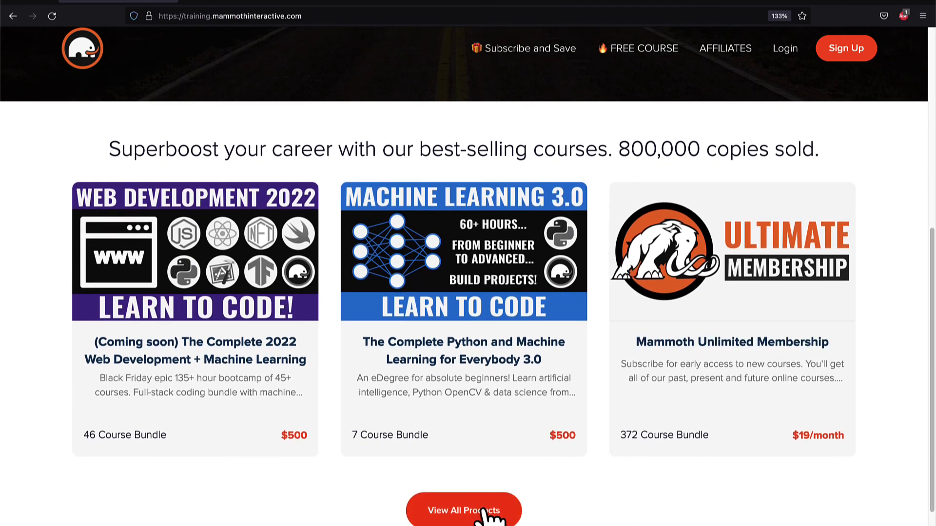
pyautogui.click(462, 510)
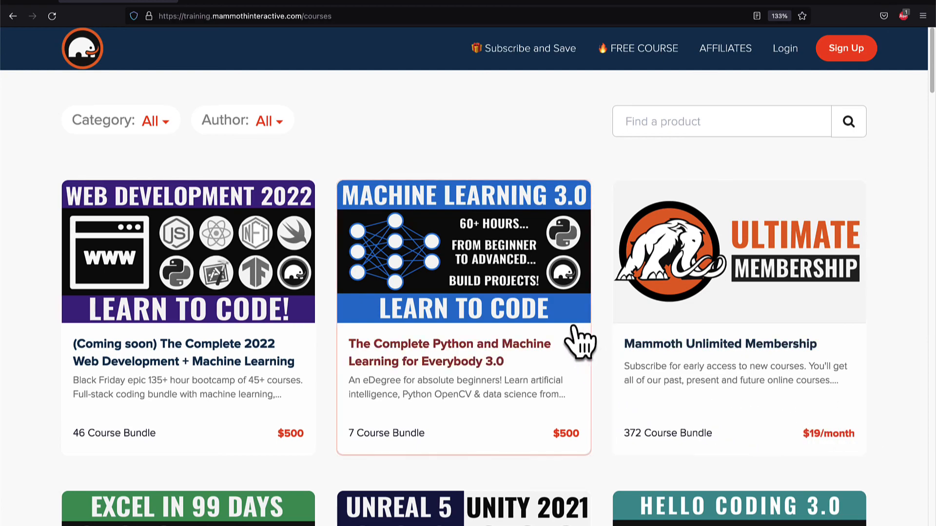
pyautogui.moveTo(907, 424)
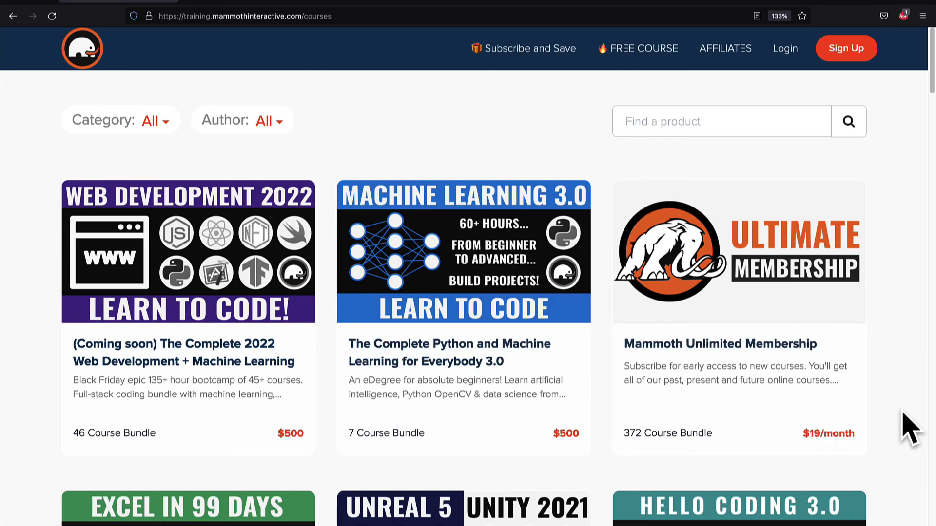
pyautogui.scroll(-3)
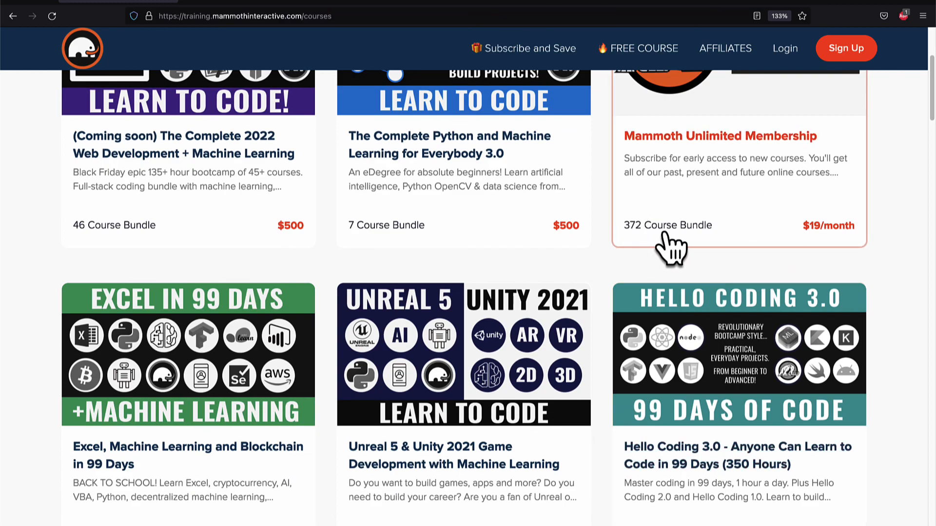
pyautogui.scroll(-3)
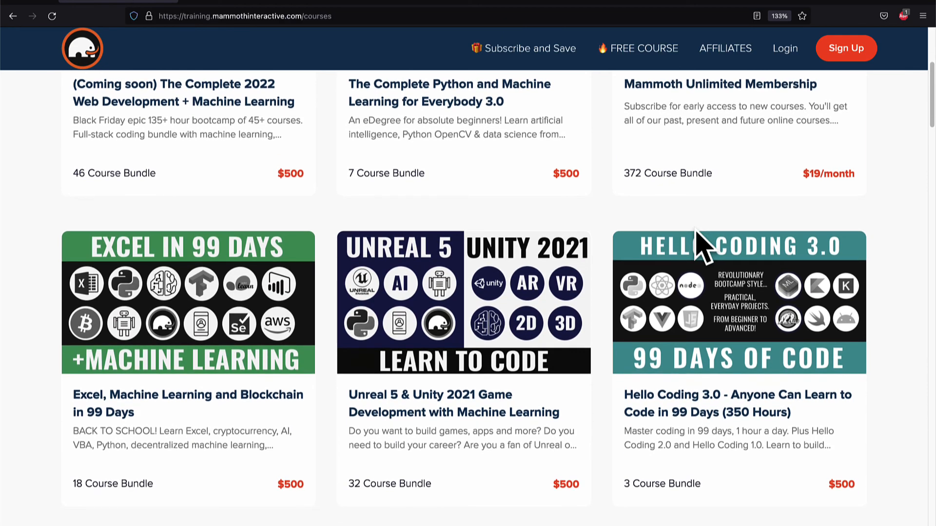